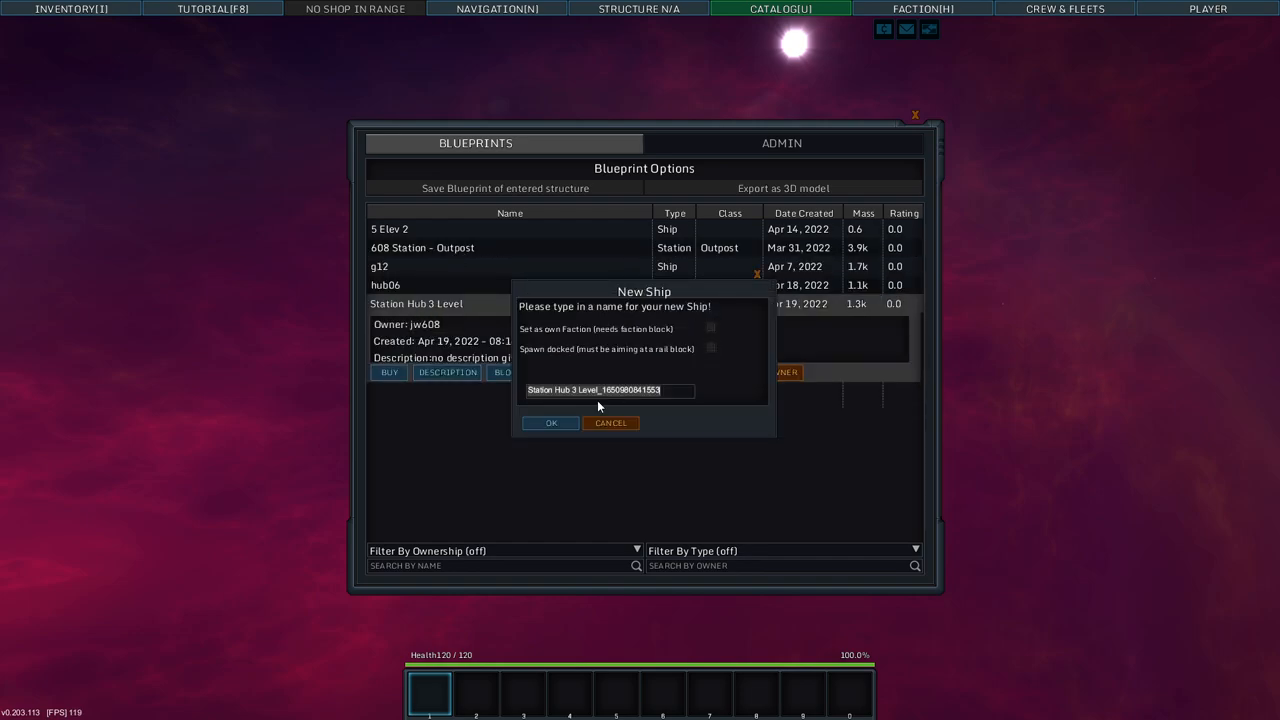
Confirm spawning the Station Hub 3 Level blueprint with its default name.
{"action": "left_click", "coordinate": [550, 422]}
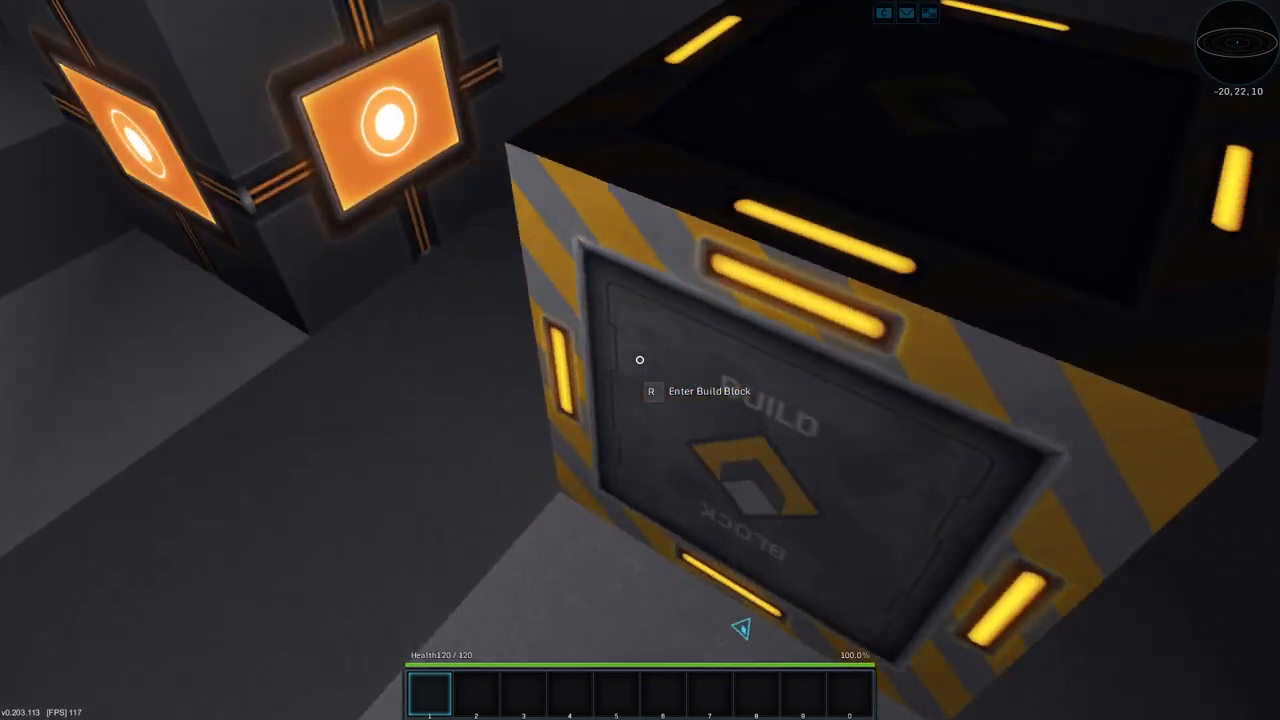
{"action": "key", "text": "r"}
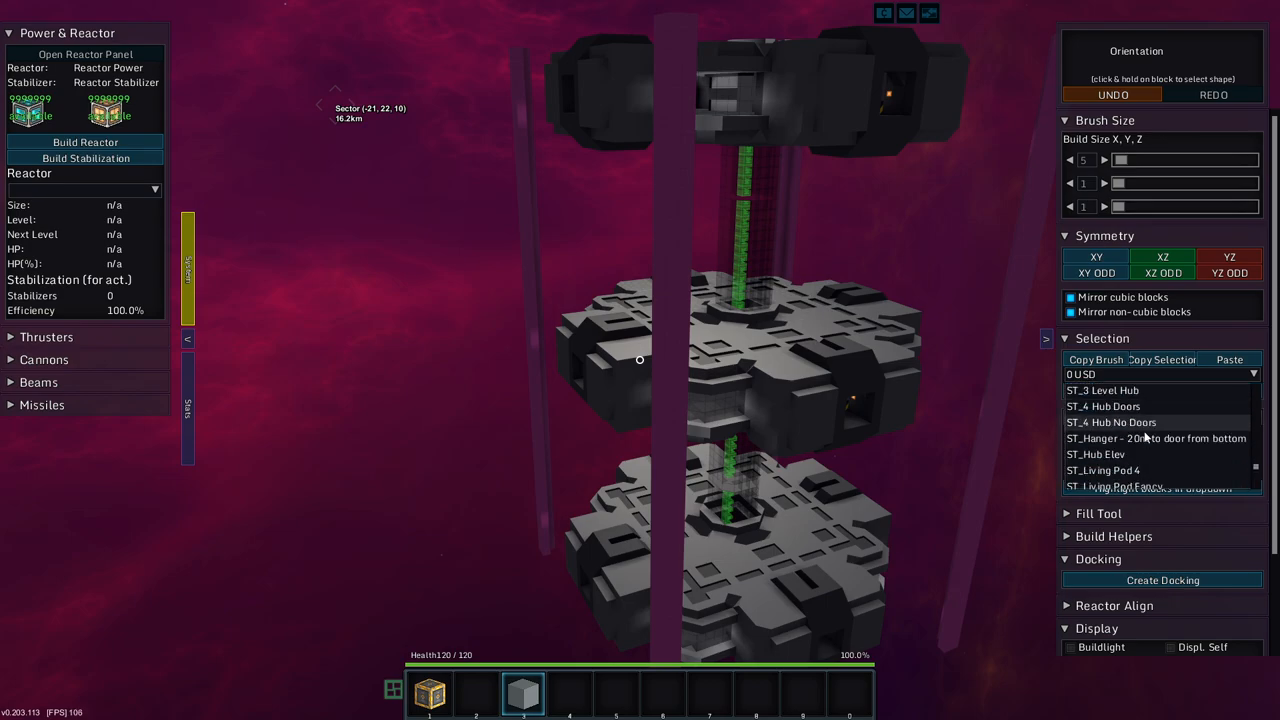
Scroll the Selection templates list down to reach the ST_Walkway templates.
{"action": "scroll", "scroll_direction": "down", "scroll_amount": 3}
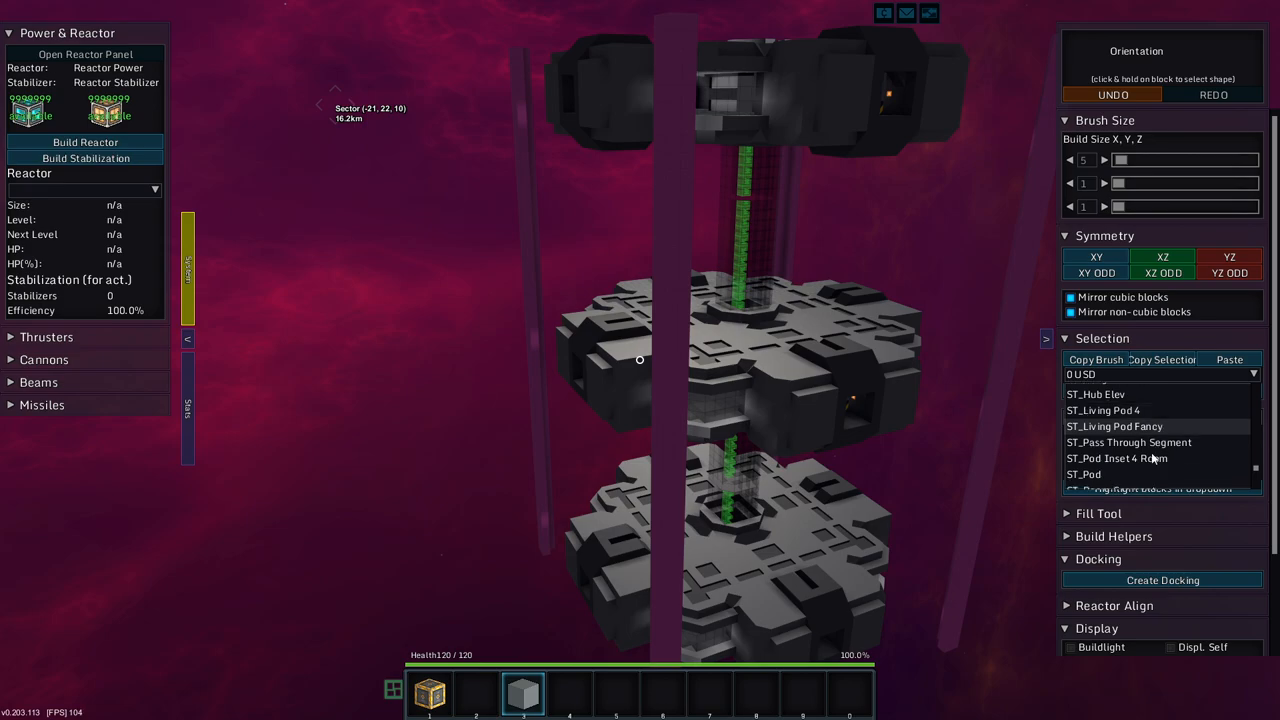
{"action": "scroll", "scroll_direction": "down", "scroll_amount": 3}
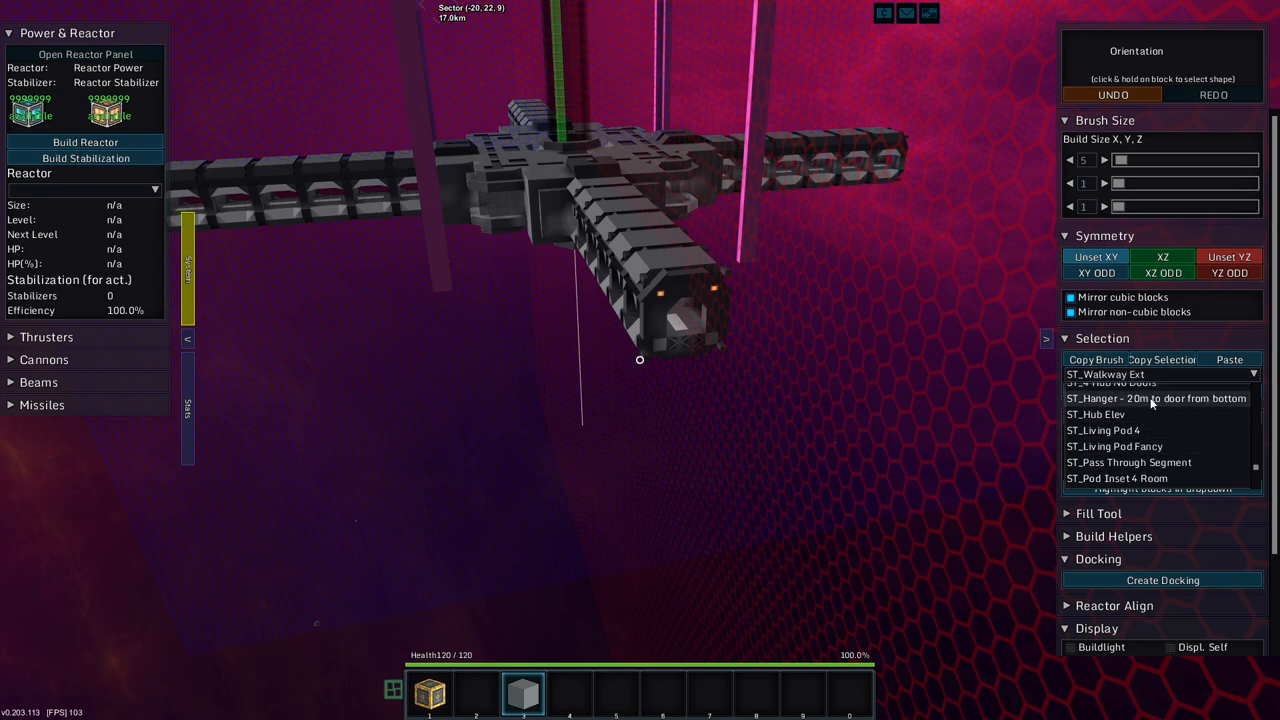
Choose the ST_Hanger template and set YZ mirroring on a walkway block.
{"action": "left_click", "coordinate": [1156, 398]}
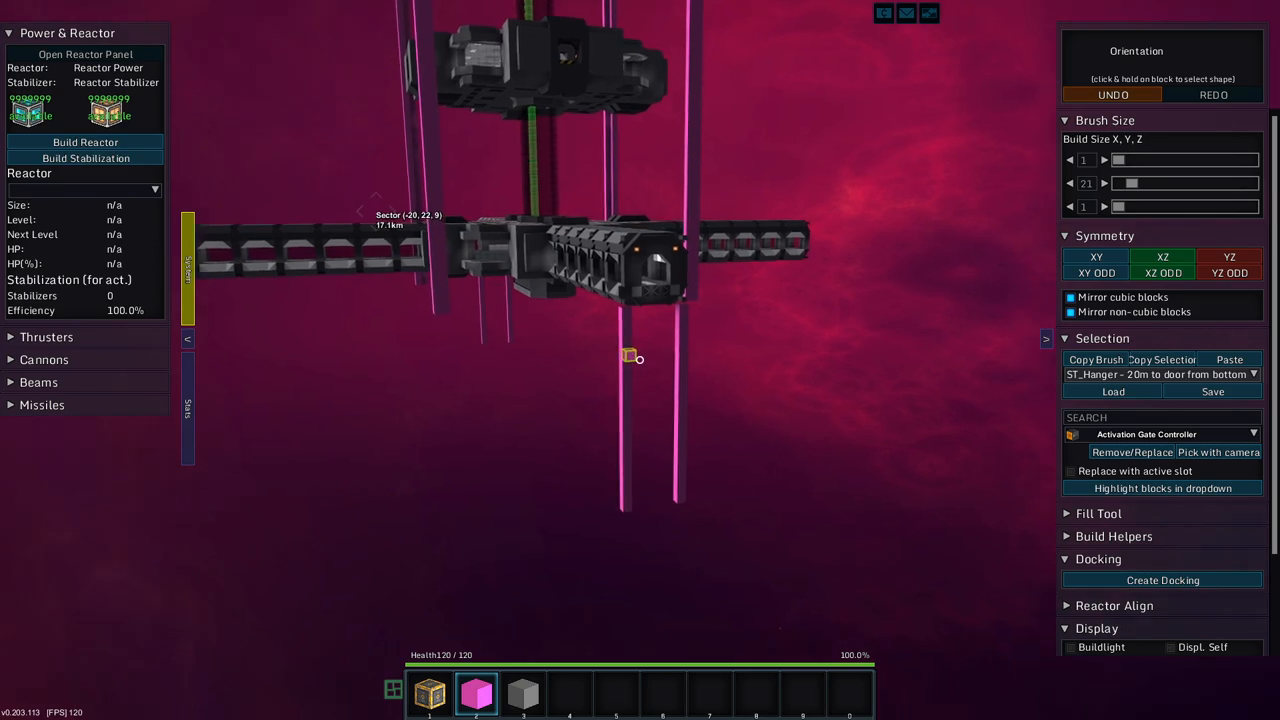
{"action": "left_click", "coordinate": [1230, 360]}
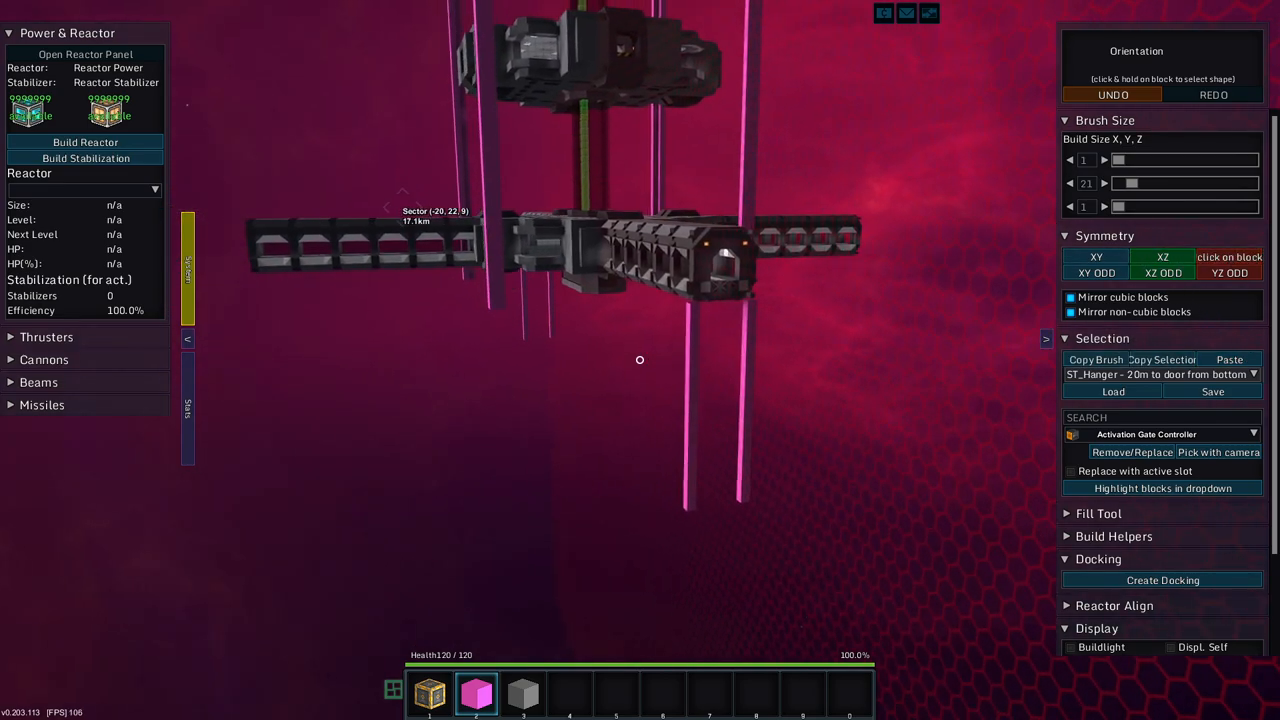
{"action": "left_click", "coordinate": [1228, 256]}
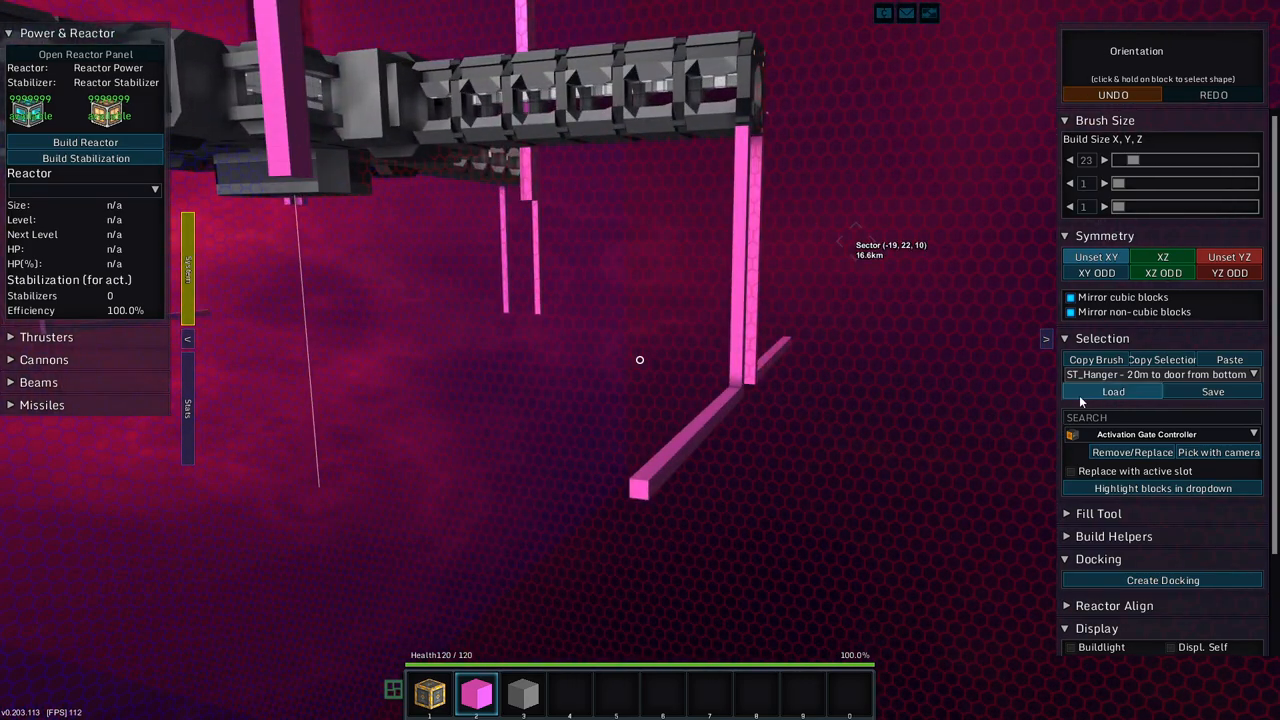
Paste the hangar template onto the station and set a copy-box corner around the module.
{"action": "left_click", "coordinate": [1112, 390]}
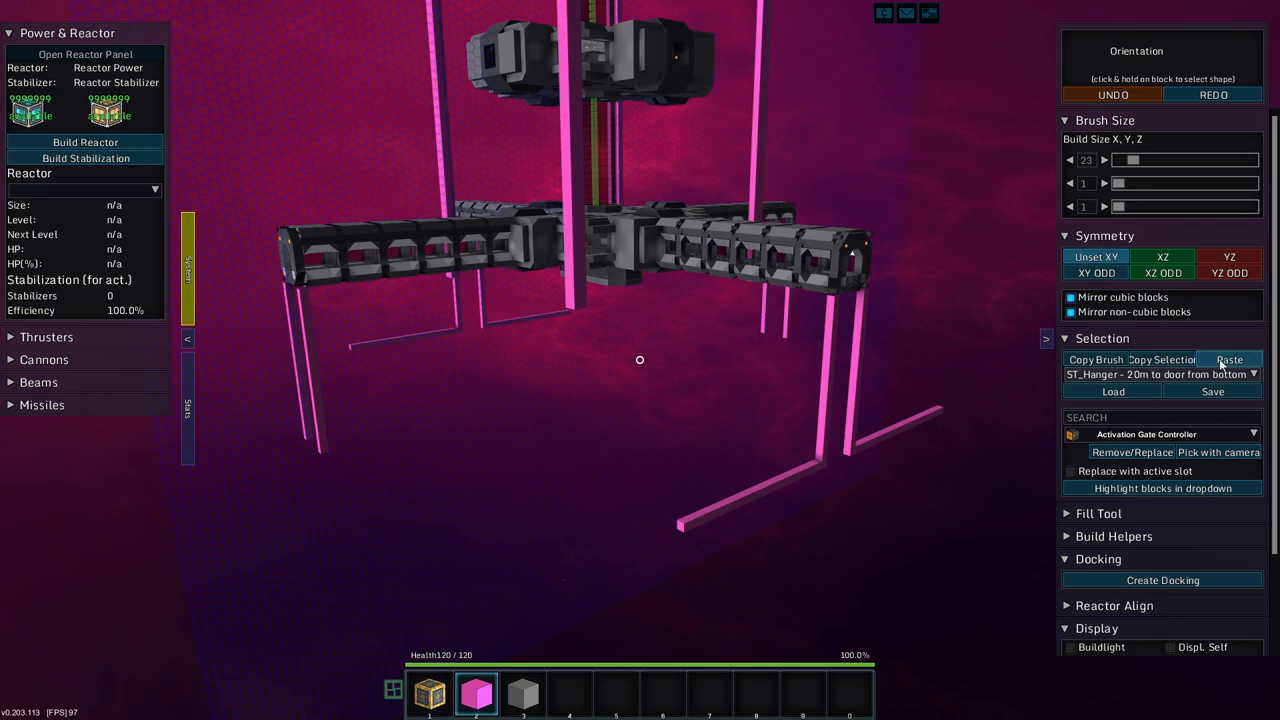
{"action": "left_click", "coordinate": [1228, 360]}
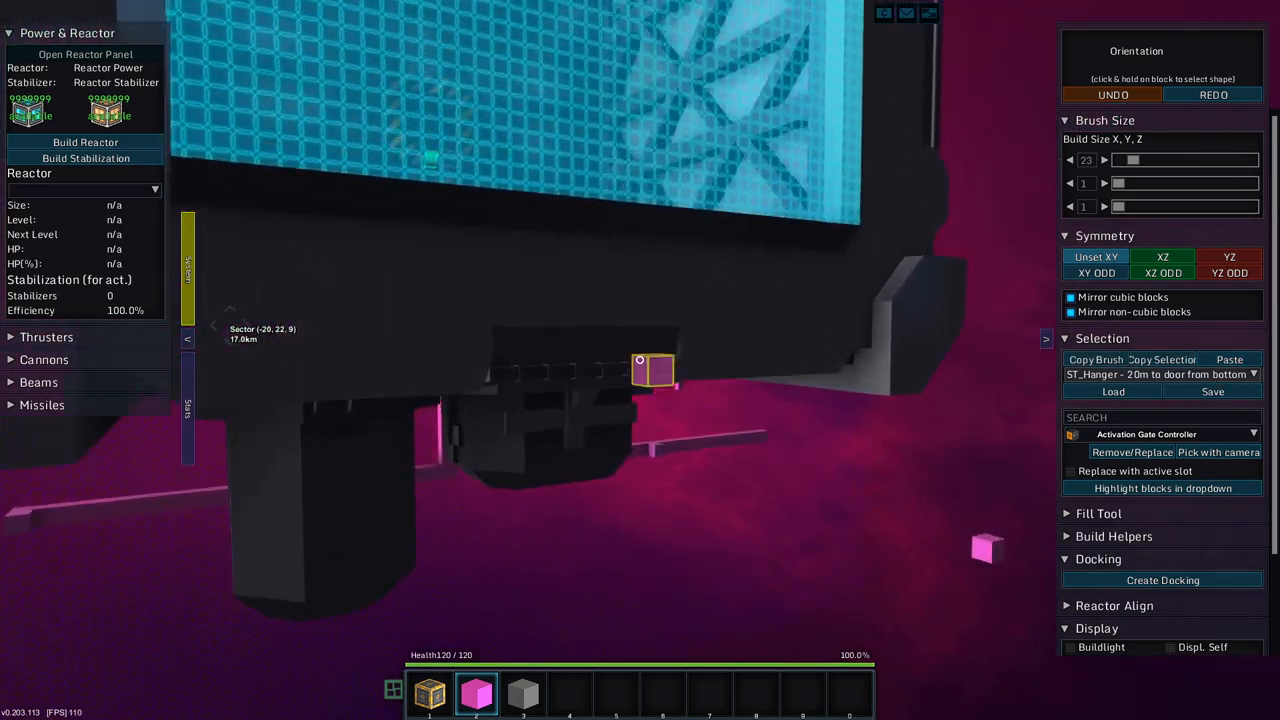
{"action": "mouse_move", "coordinate": [640, 360]}
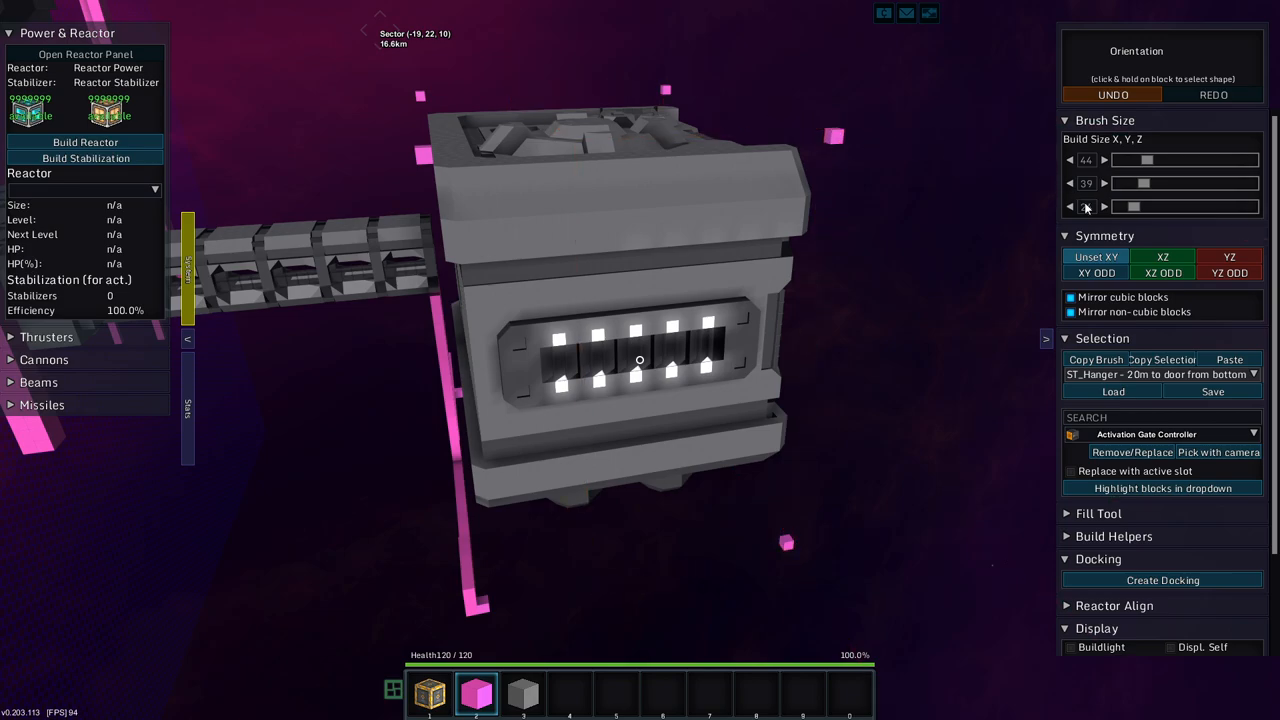
{"action": "left_click", "coordinate": [1104, 206]}
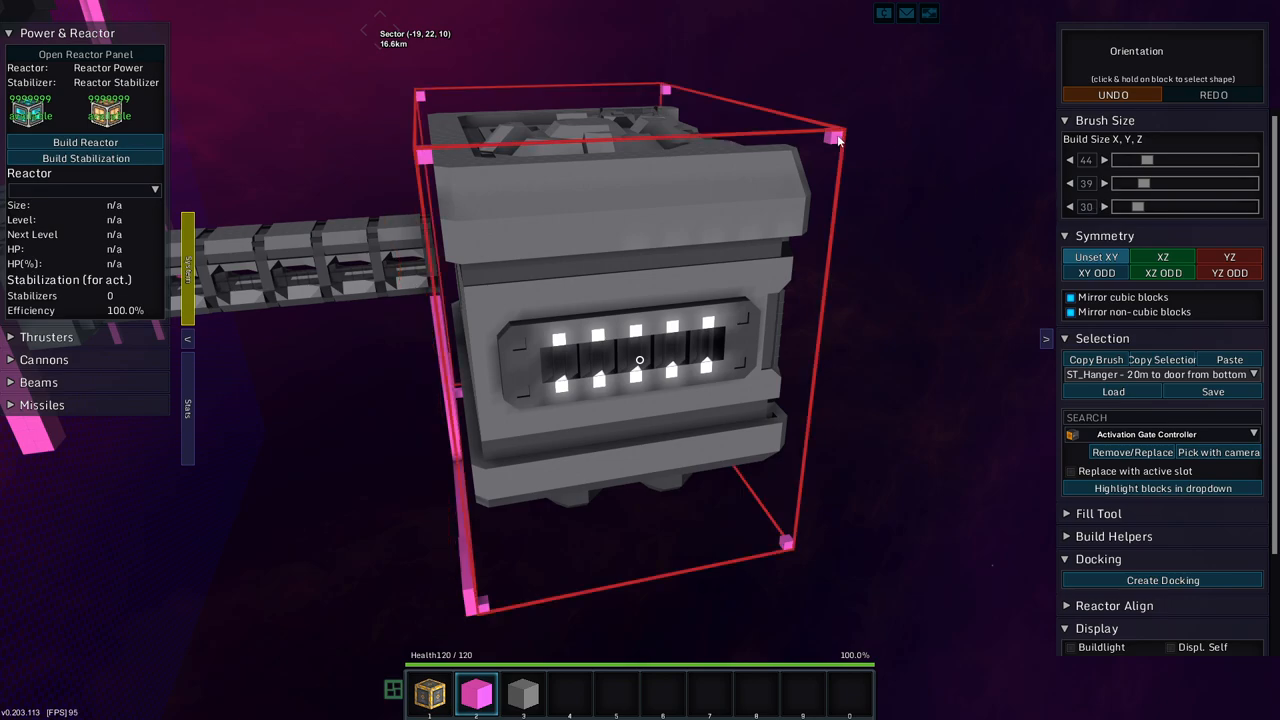
Extend a long line of pink marker blocks and add blocks beside it near the hangar doorway.
{"action": "left_click", "coordinate": [1228, 256]}
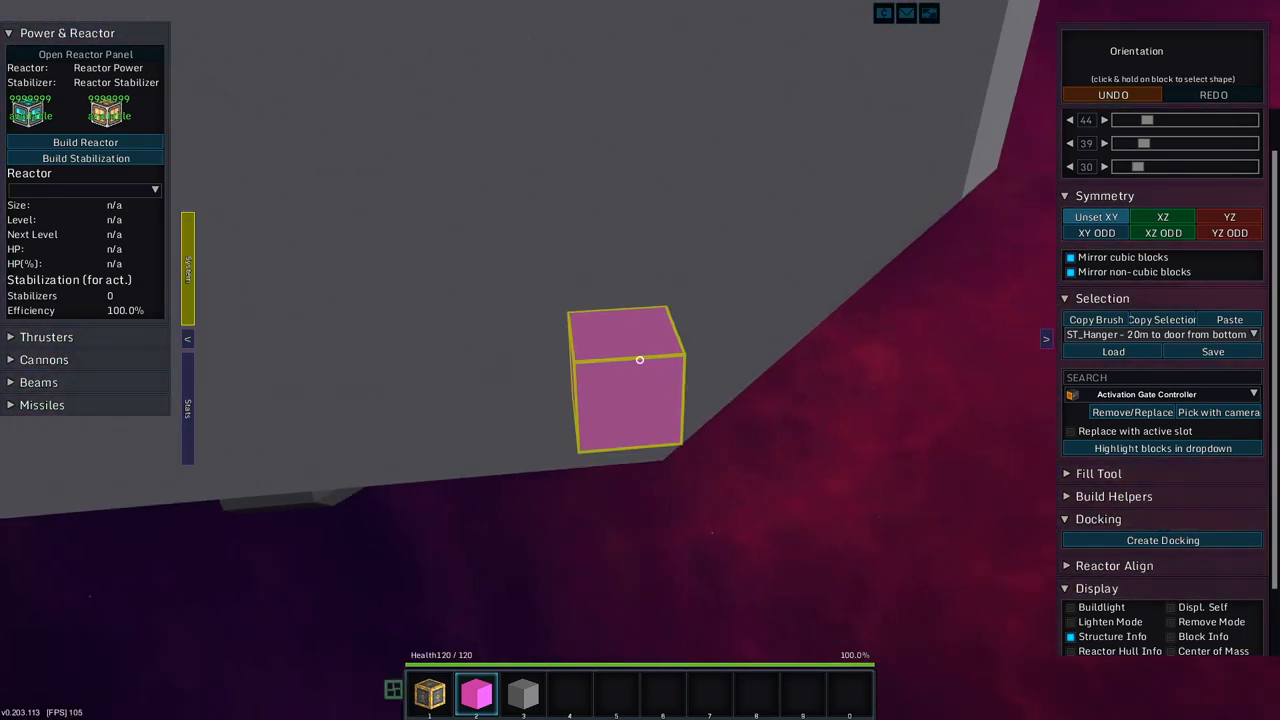
{"action": "left_click", "coordinate": [1112, 94]}
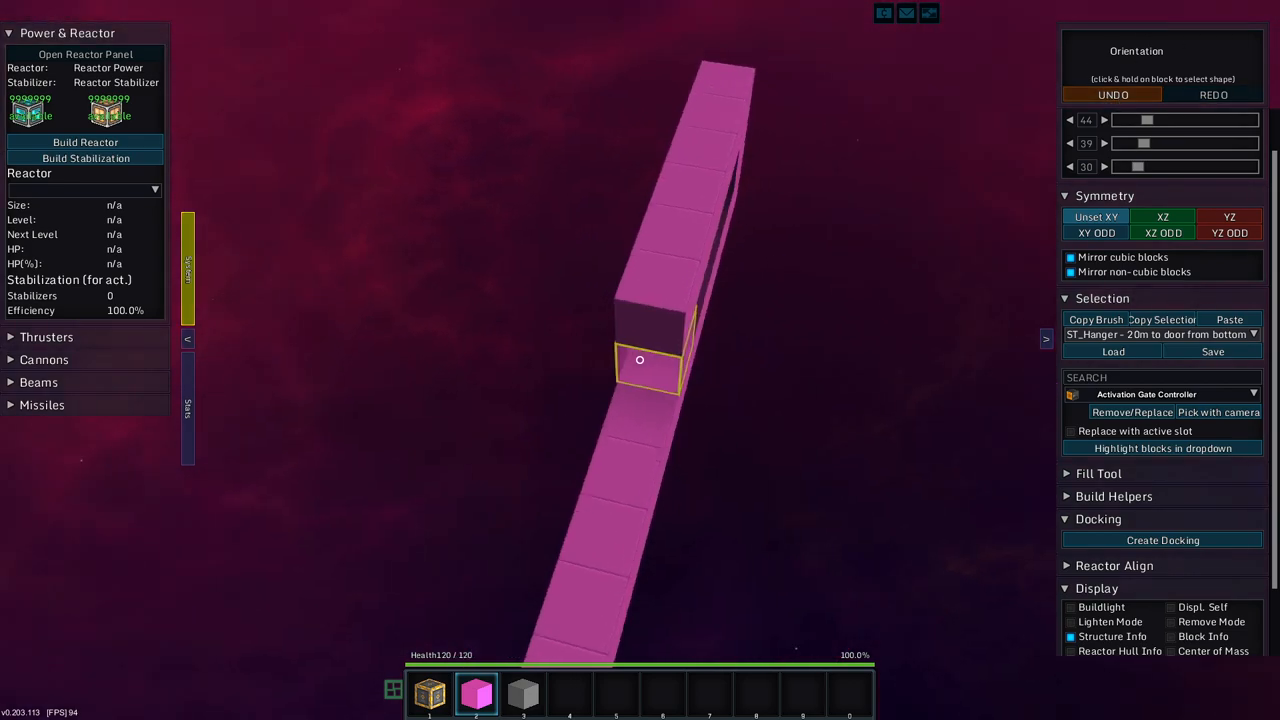
{"action": "left_click", "coordinate": [1228, 320]}
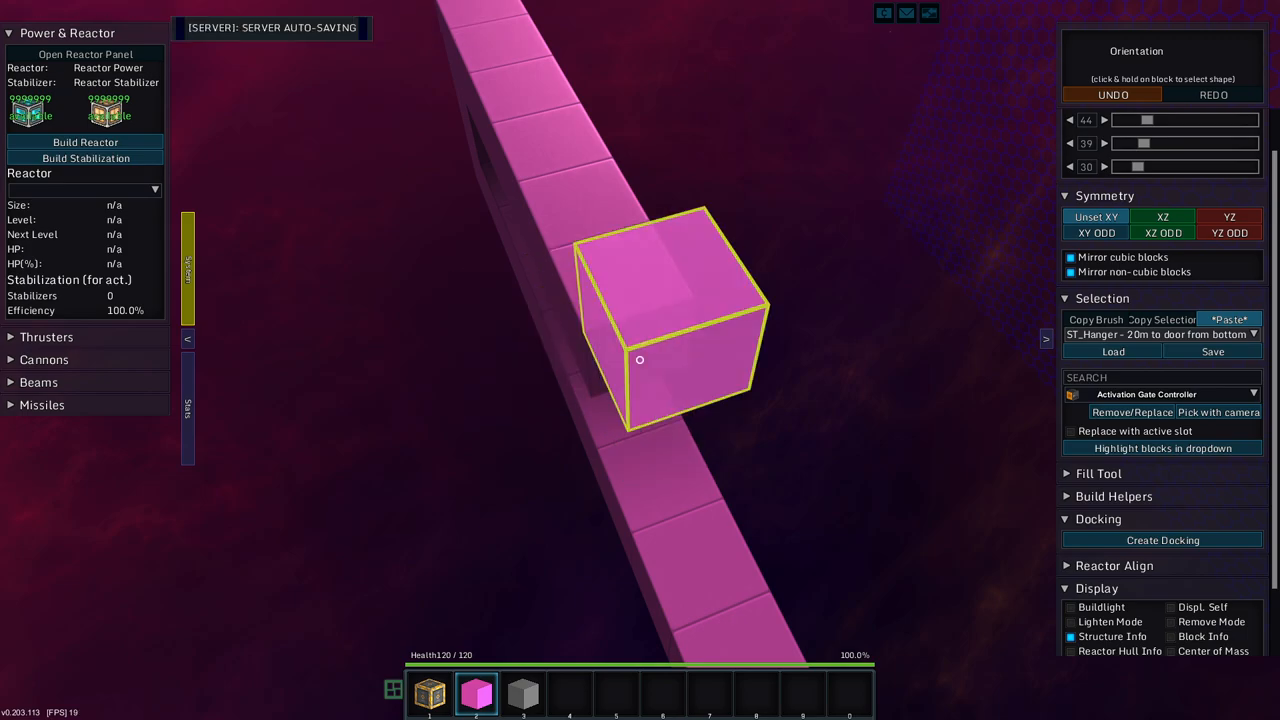
{"action": "left_click", "coordinate": [1228, 320]}
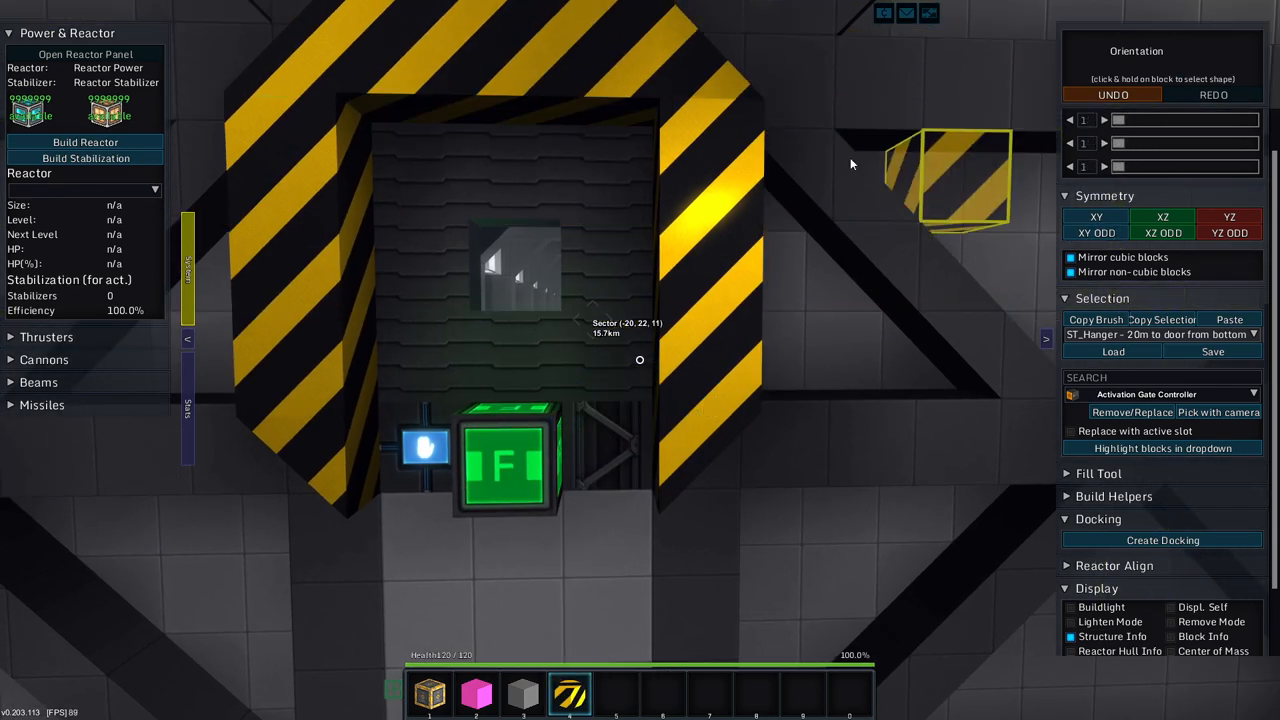
{"action": "key", "text": "i"}
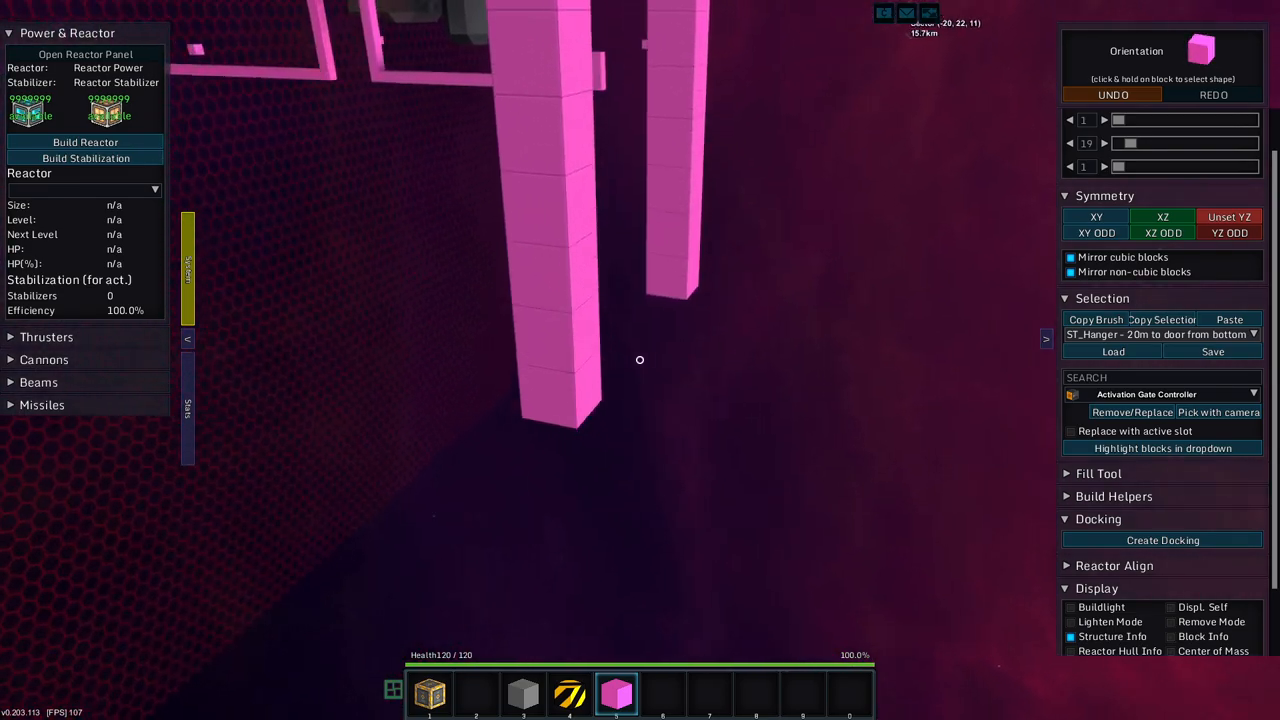
Build up a pink guide pillar and place pink blocks along the walkway outline.
{"action": "left_click", "coordinate": [1112, 94]}
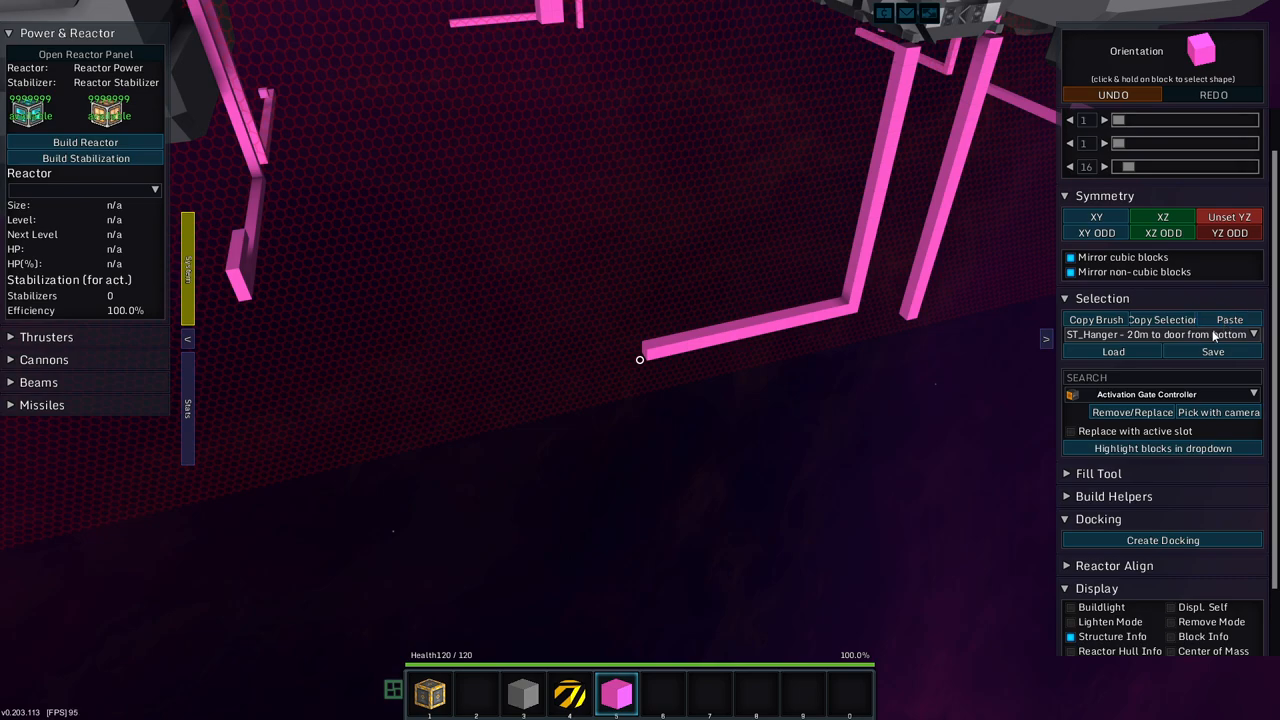
{"action": "left_click", "coordinate": [1230, 320]}
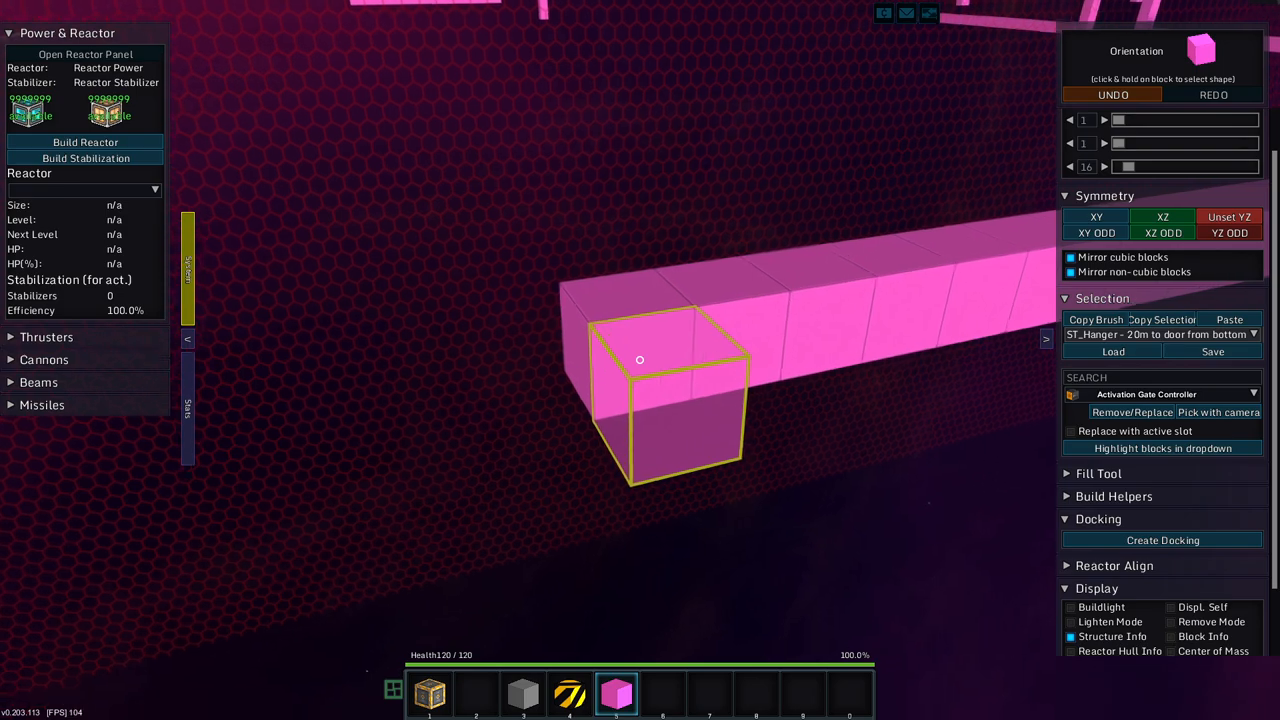
{"action": "left_click", "coordinate": [1230, 320]}
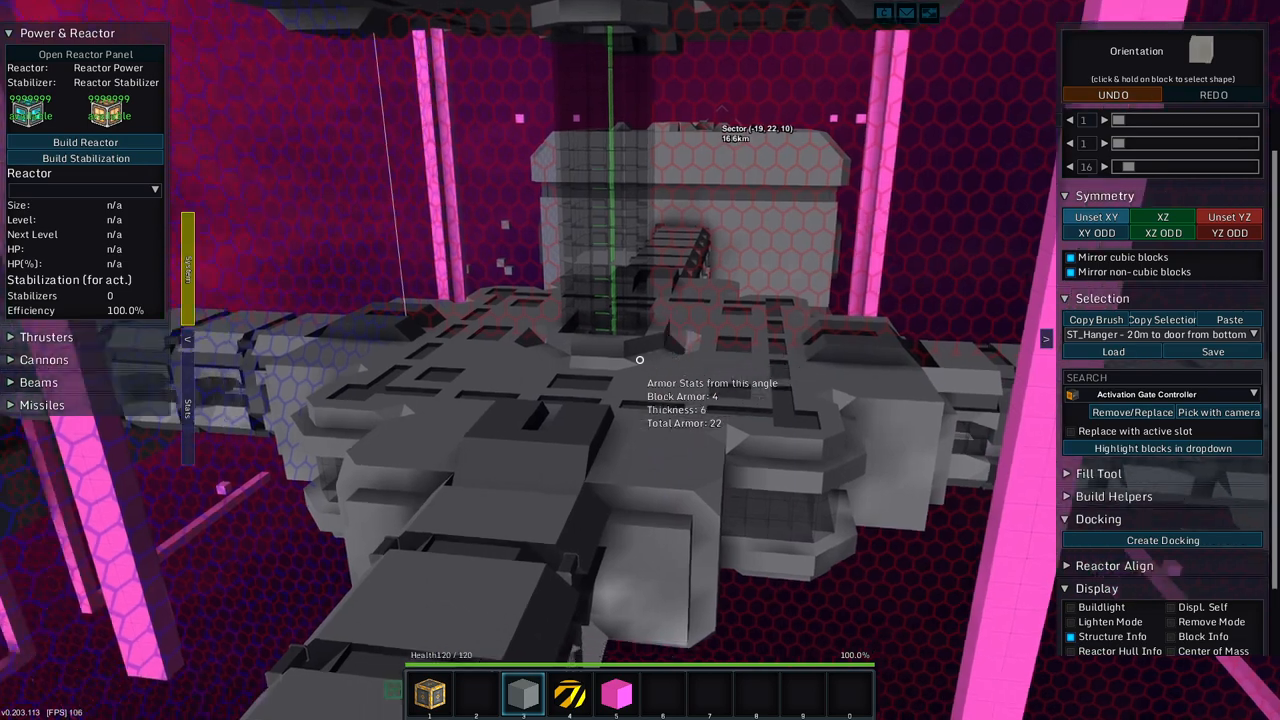
{"action": "left_click", "coordinate": [1112, 94]}
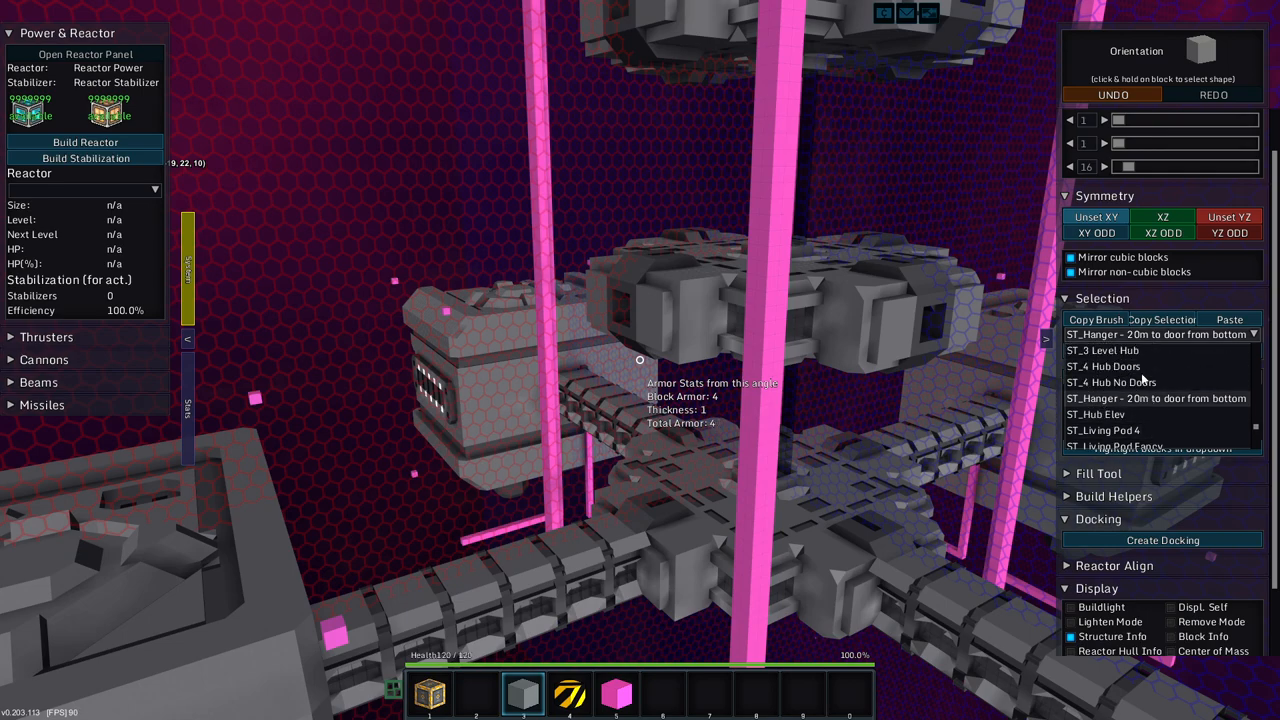
Load ST_4 Hub Doors, then switch the selection to ST_4 Hub No Doors.
{"action": "left_click", "coordinate": [1104, 366]}
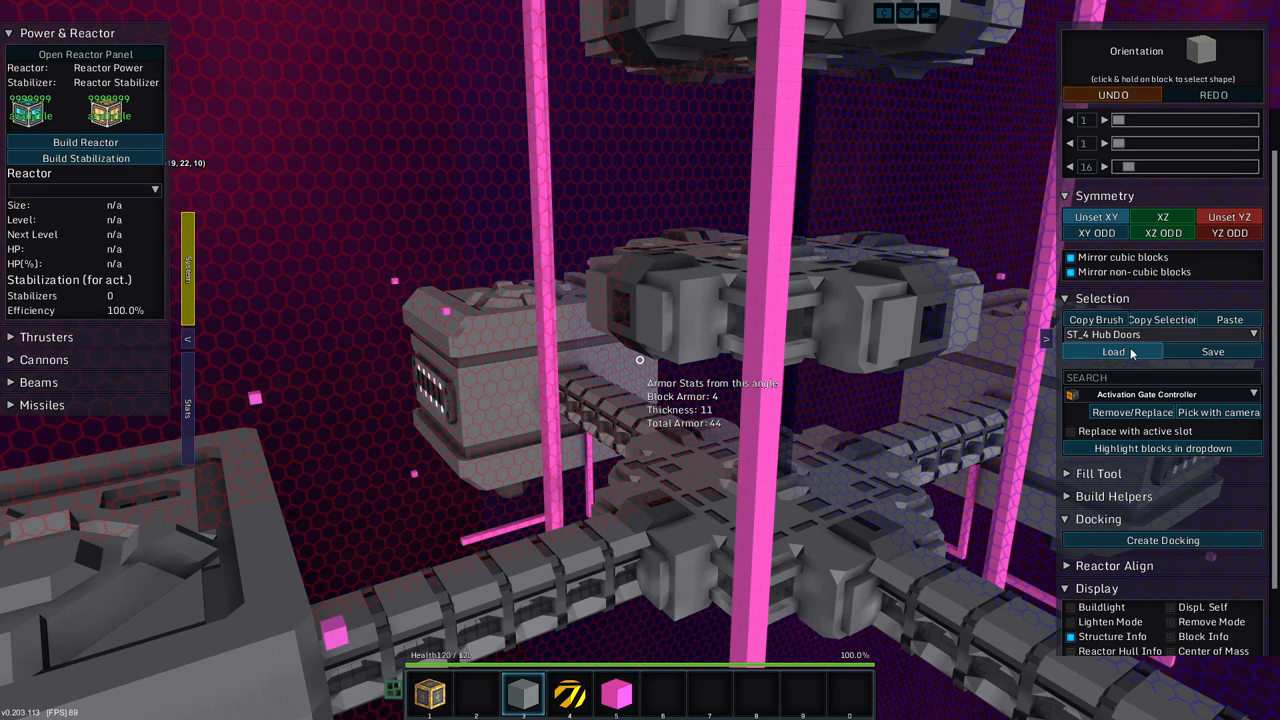
{"action": "left_click", "coordinate": [1112, 352]}
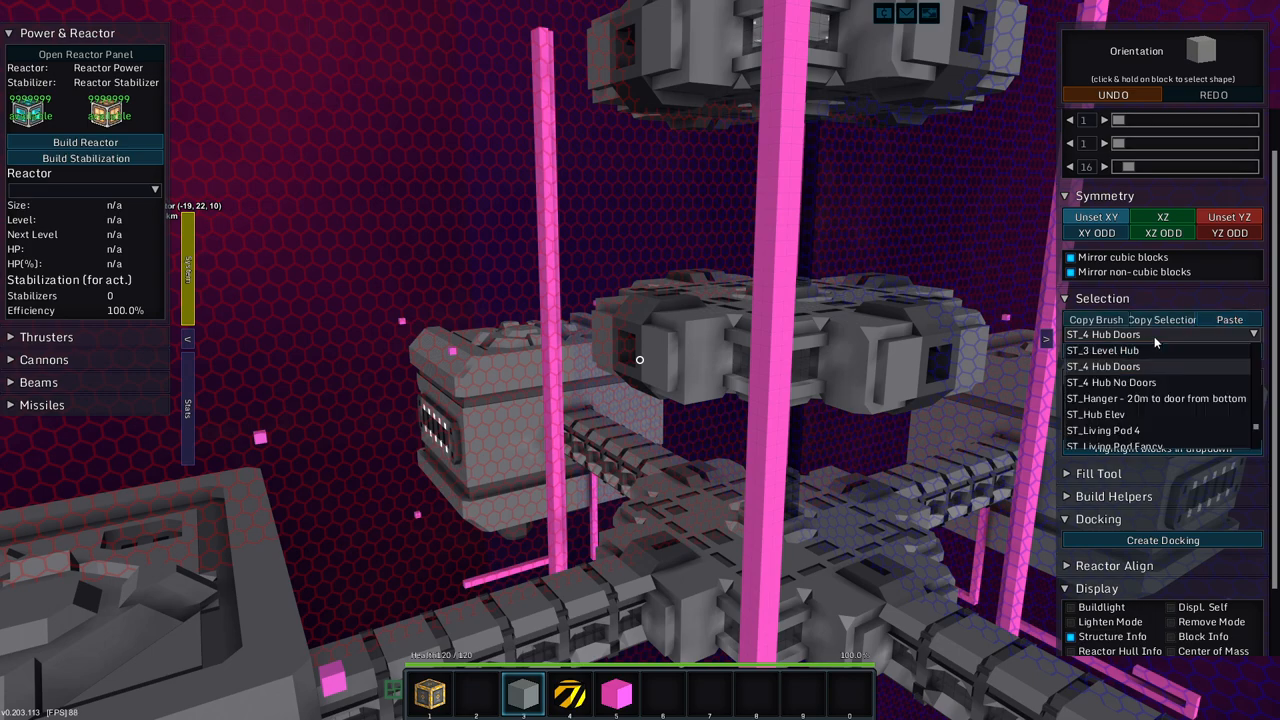
{"action": "left_click", "coordinate": [1110, 382]}
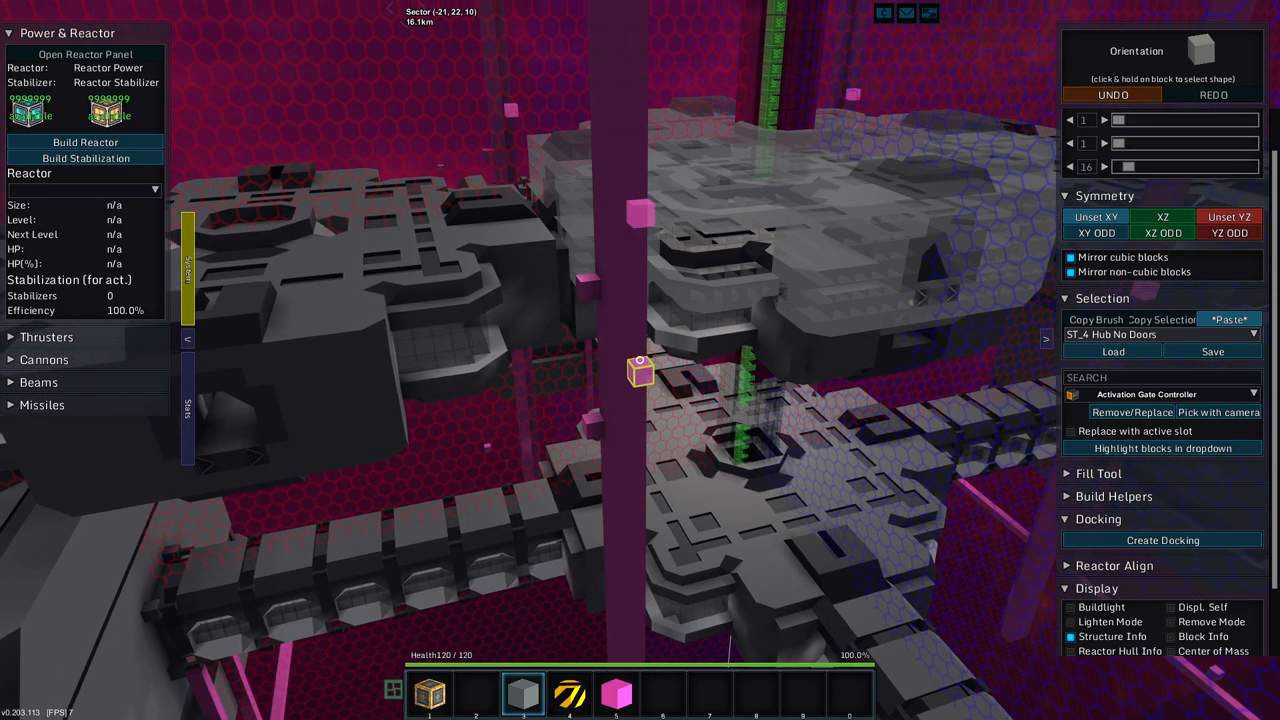
Choose ST_Pass Through Segment from the saved blueprints and load it.
{"action": "left_click", "coordinate": [1112, 94]}
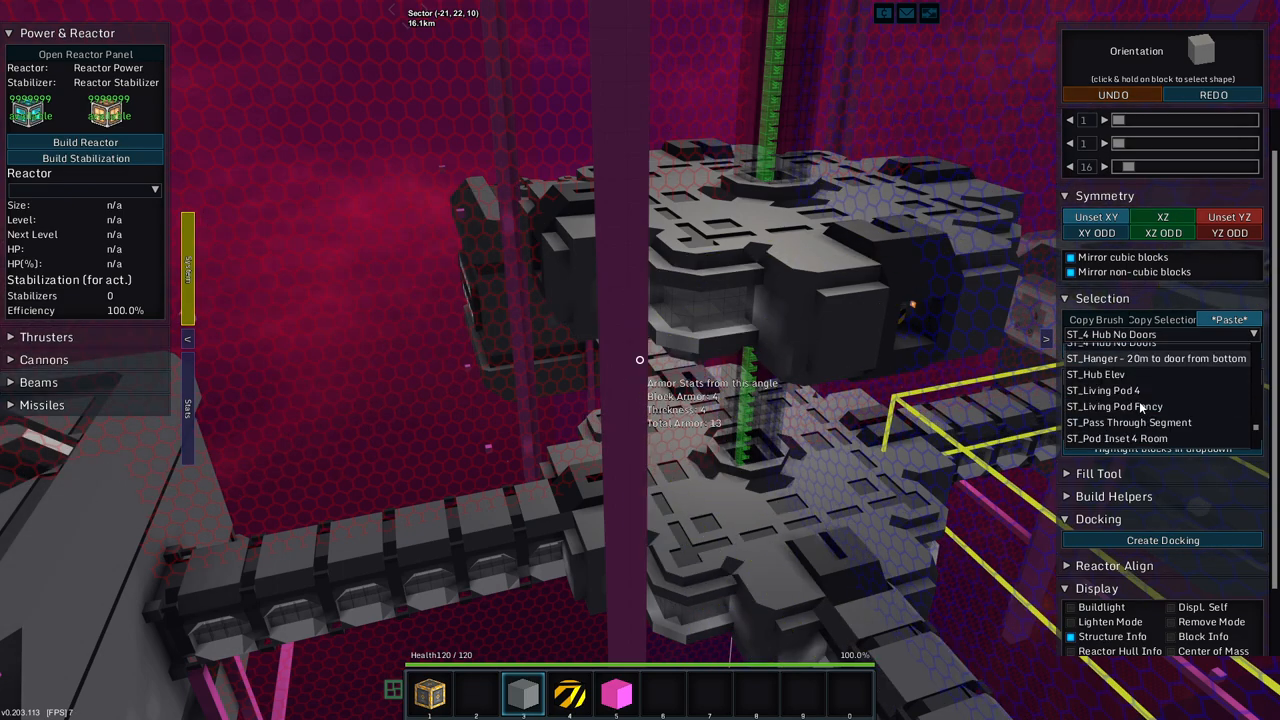
{"action": "left_click", "coordinate": [1128, 420]}
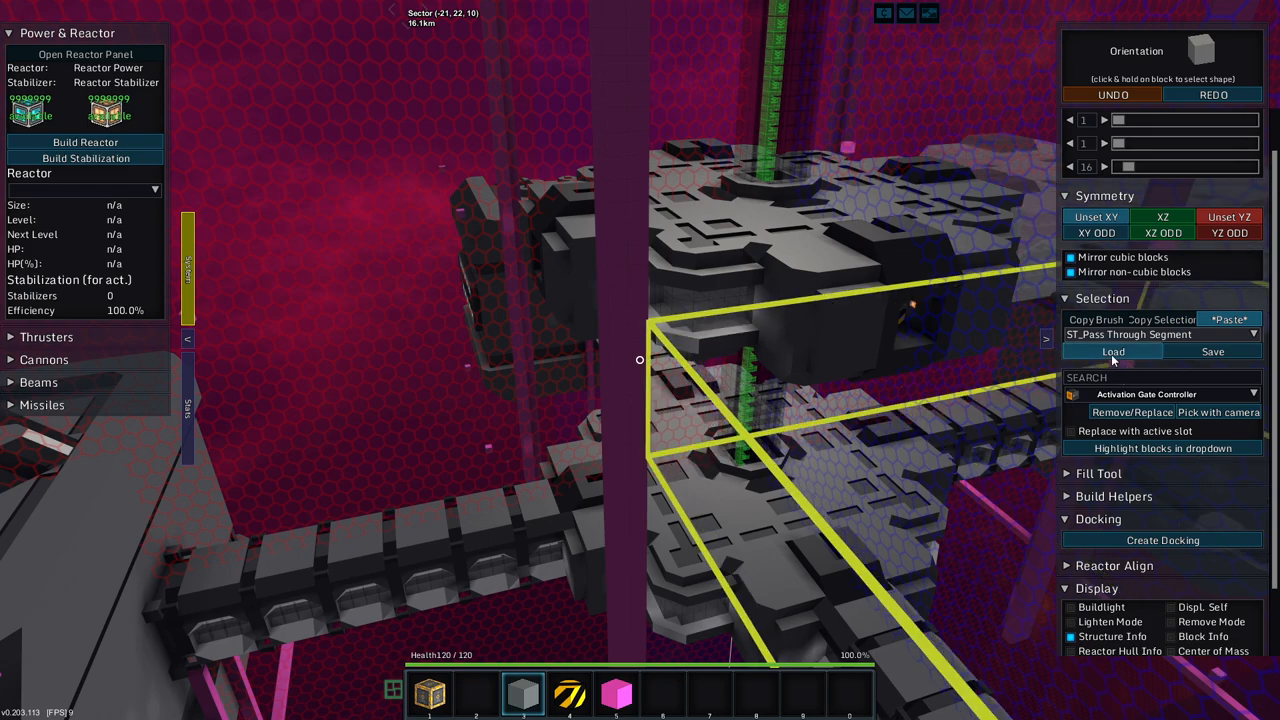
{"action": "left_click", "coordinate": [1112, 352]}
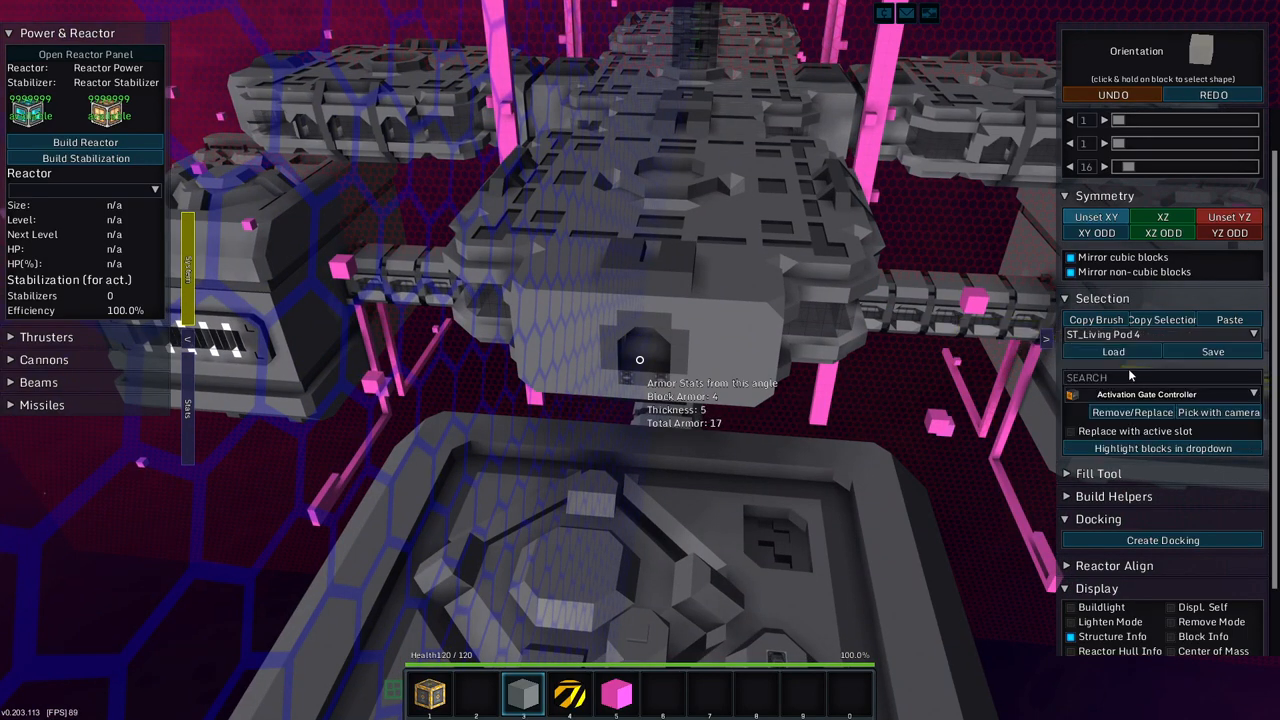
Load ST_Living Pod 4 as the current template and reopen the blueprint list.
{"action": "left_click", "coordinate": [1112, 352]}
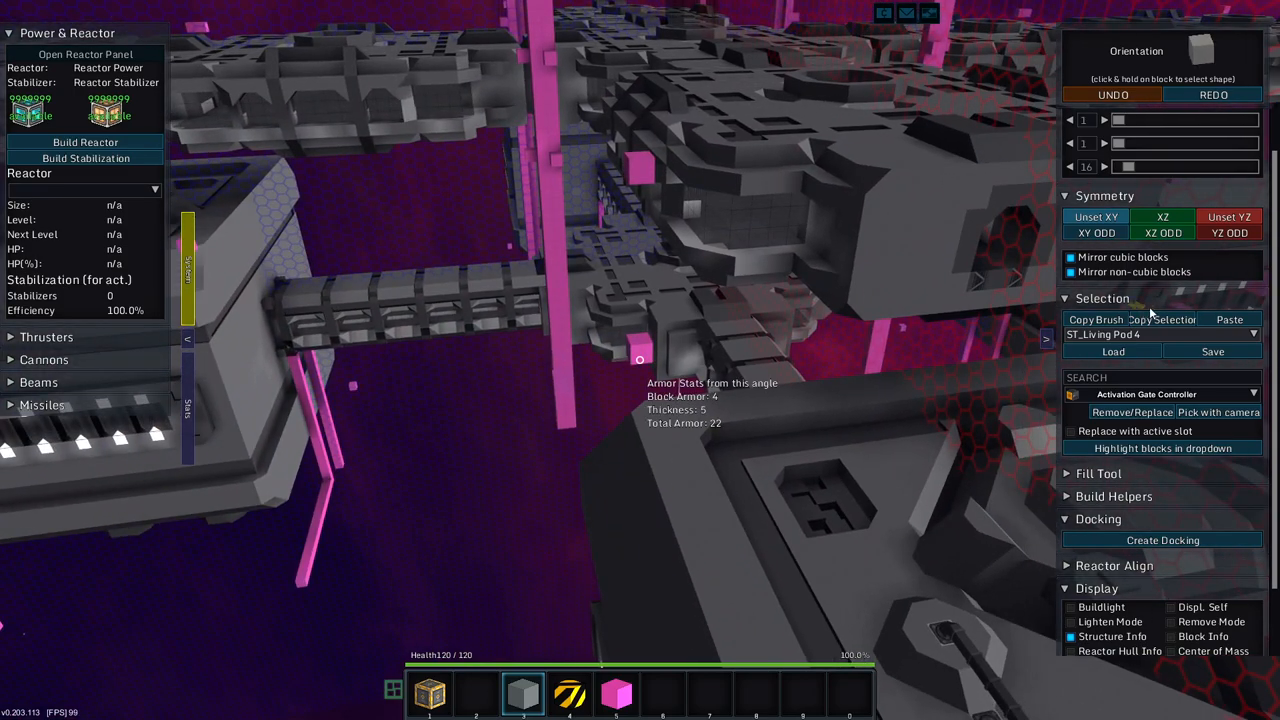
{"action": "left_click", "coordinate": [1228, 320]}
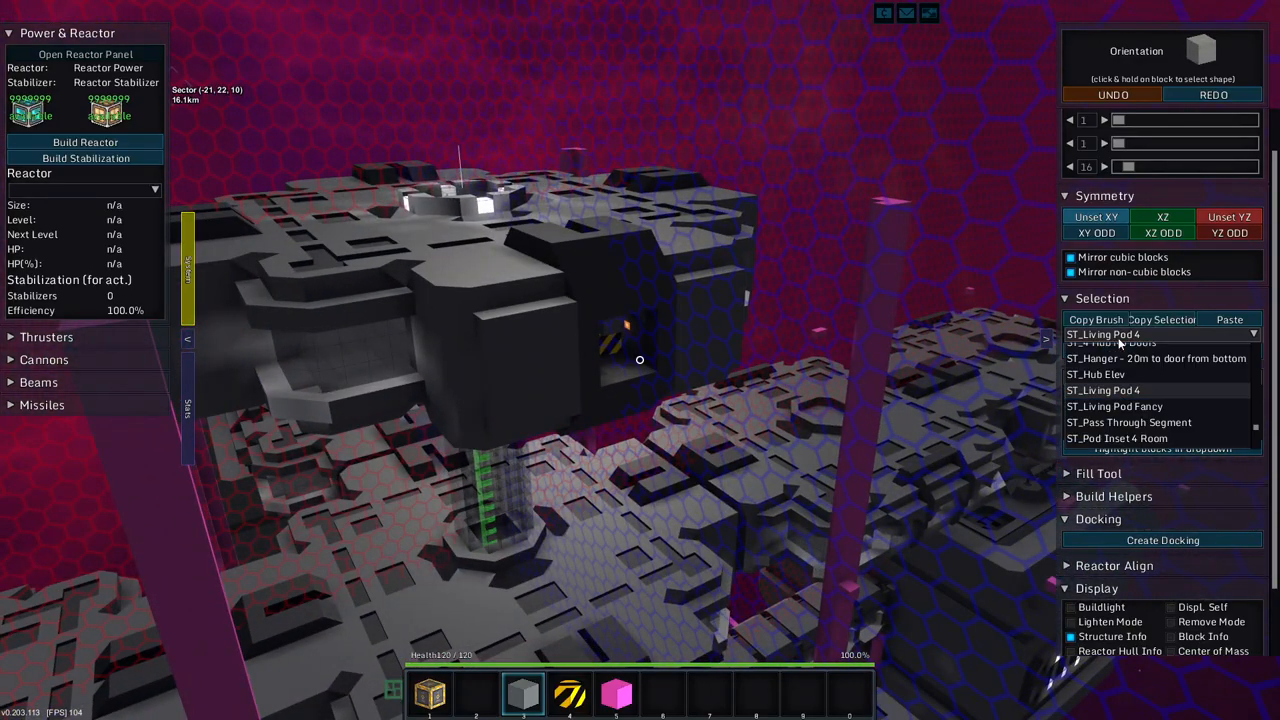
Scroll the saved list and pick the Walkway Ext blueprint for the new connections.
{"action": "scroll", "scroll_direction": "down", "scroll_amount": 3}
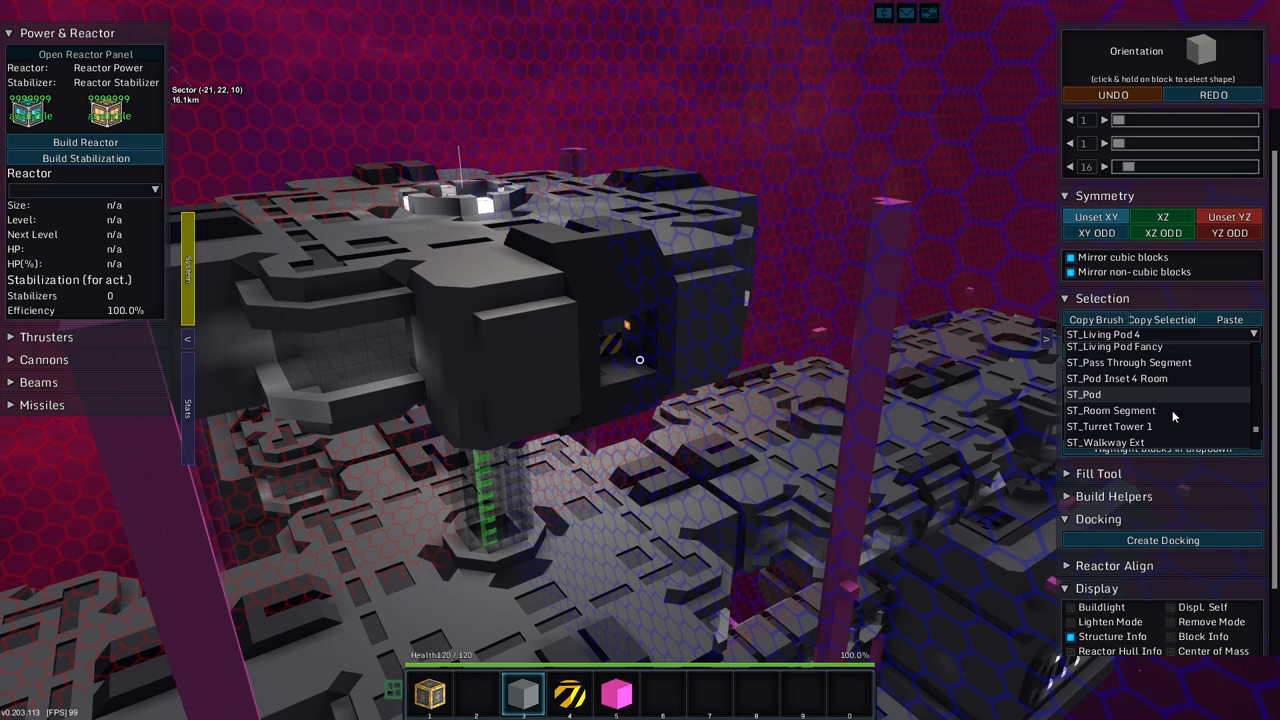
{"action": "left_click", "coordinate": [1104, 442]}
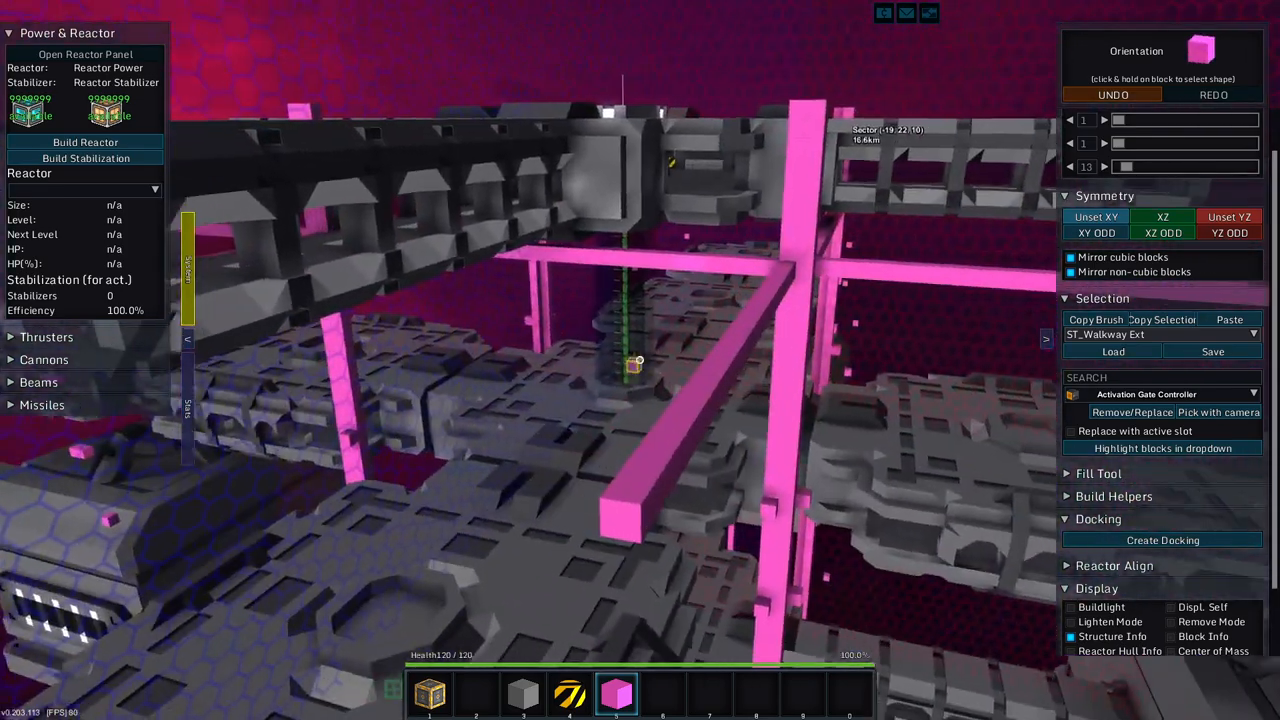
Choose ST_Living Pod Fancy from the saved copy templates and load it for pasting.
{"action": "left_click", "coordinate": [1252, 334]}
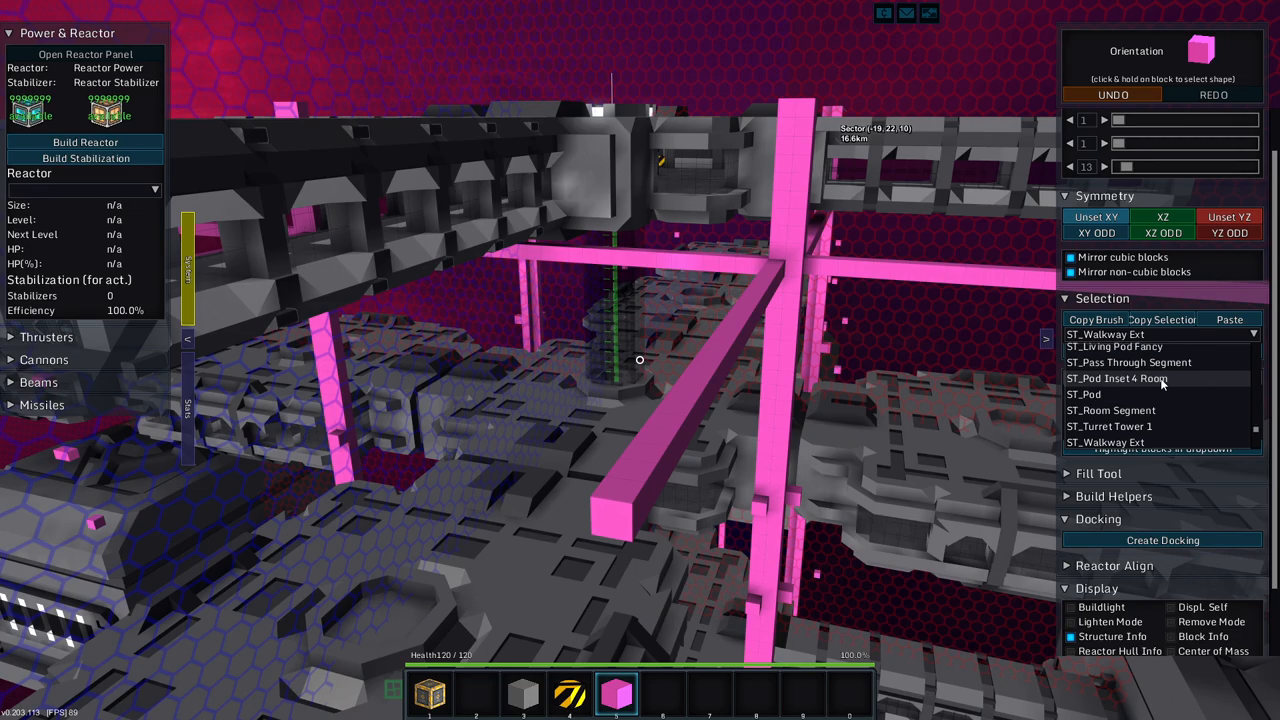
{"action": "left_click", "coordinate": [1116, 348]}
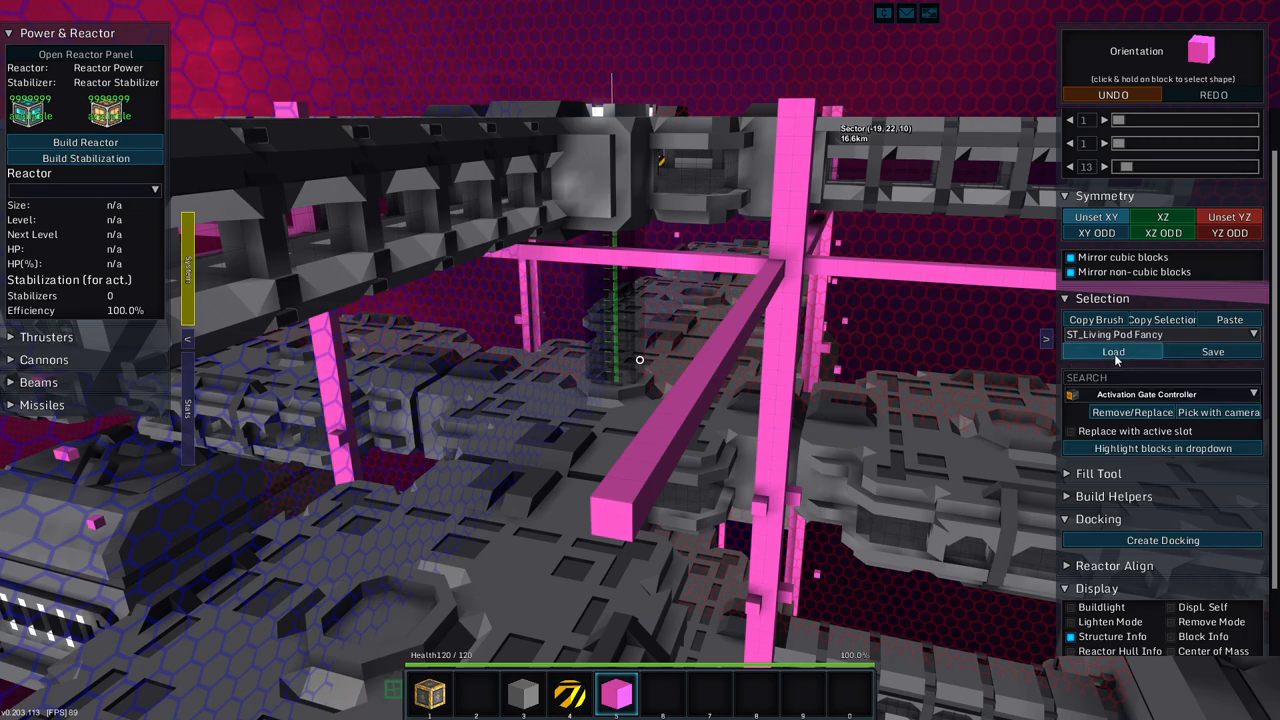
{"action": "left_click", "coordinate": [1112, 352]}
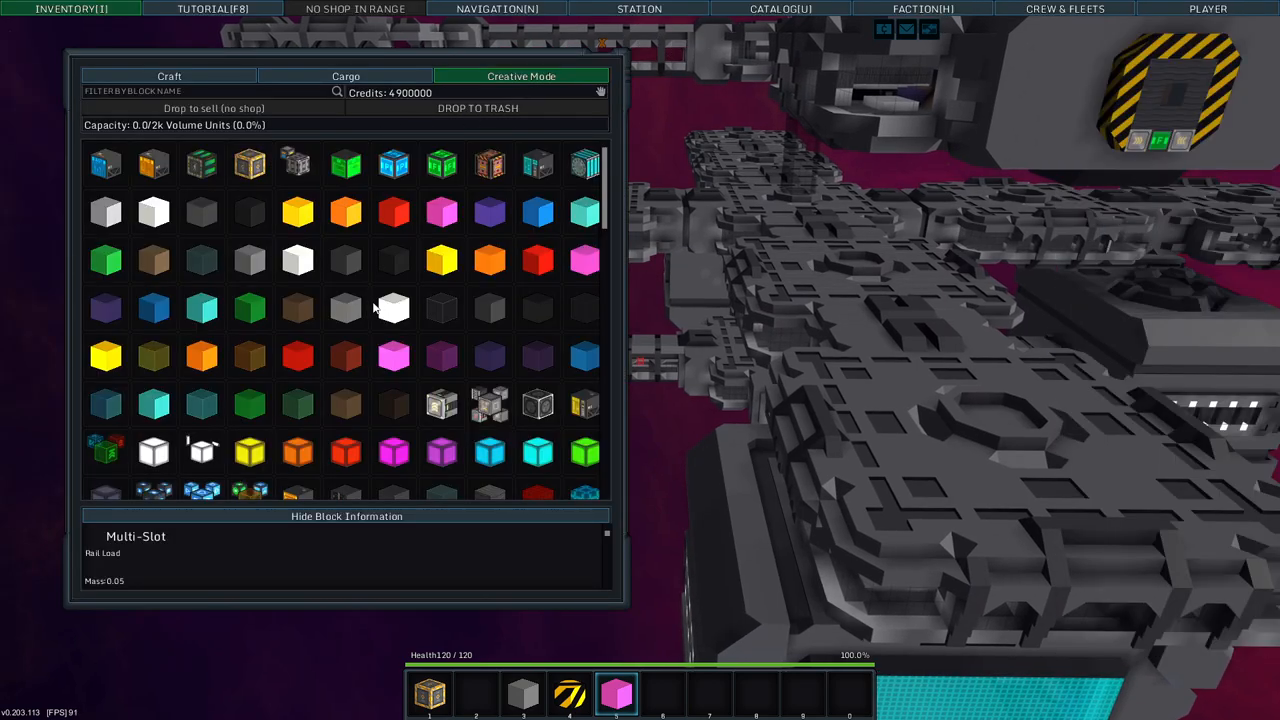
Scroll the creative-mode block grid to reach the reactor and storage blocks.
{"action": "scroll", "scroll_direction": "down", "scroll_amount": 3}
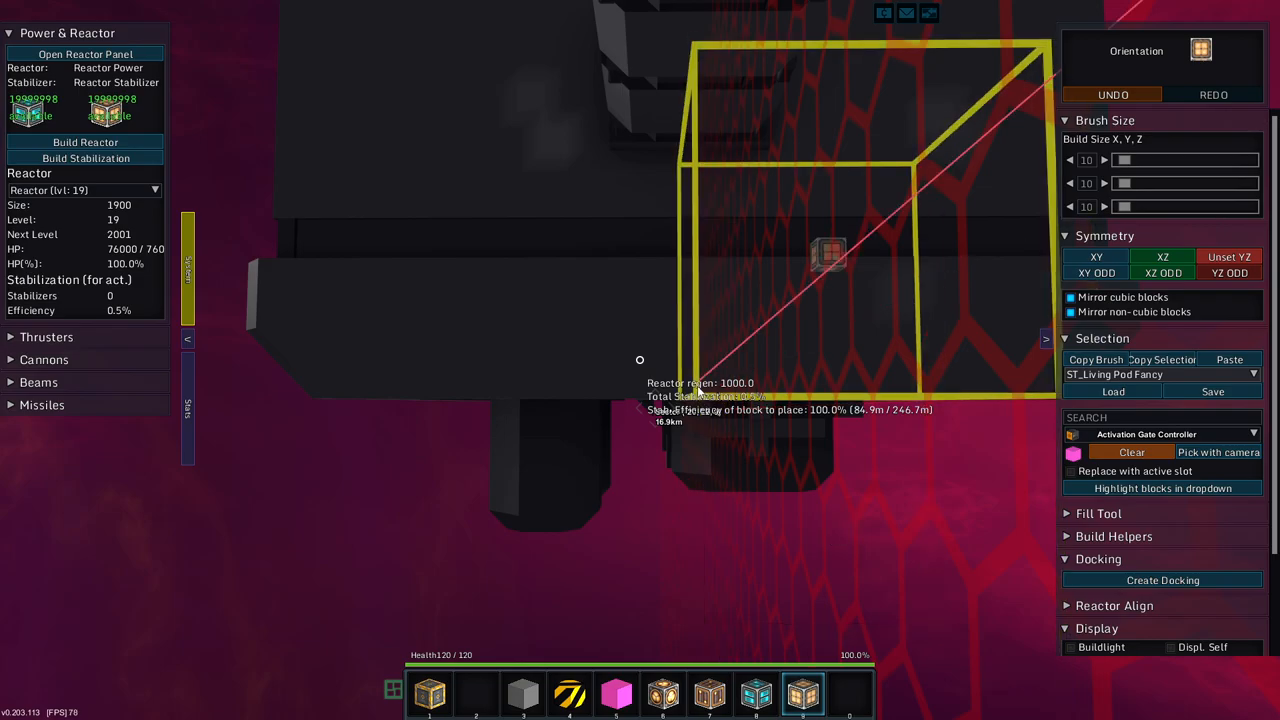
Place the large brush volume of reactor blocks, raising the station reactor to level 19.
{"action": "left_click", "coordinate": [84, 158]}
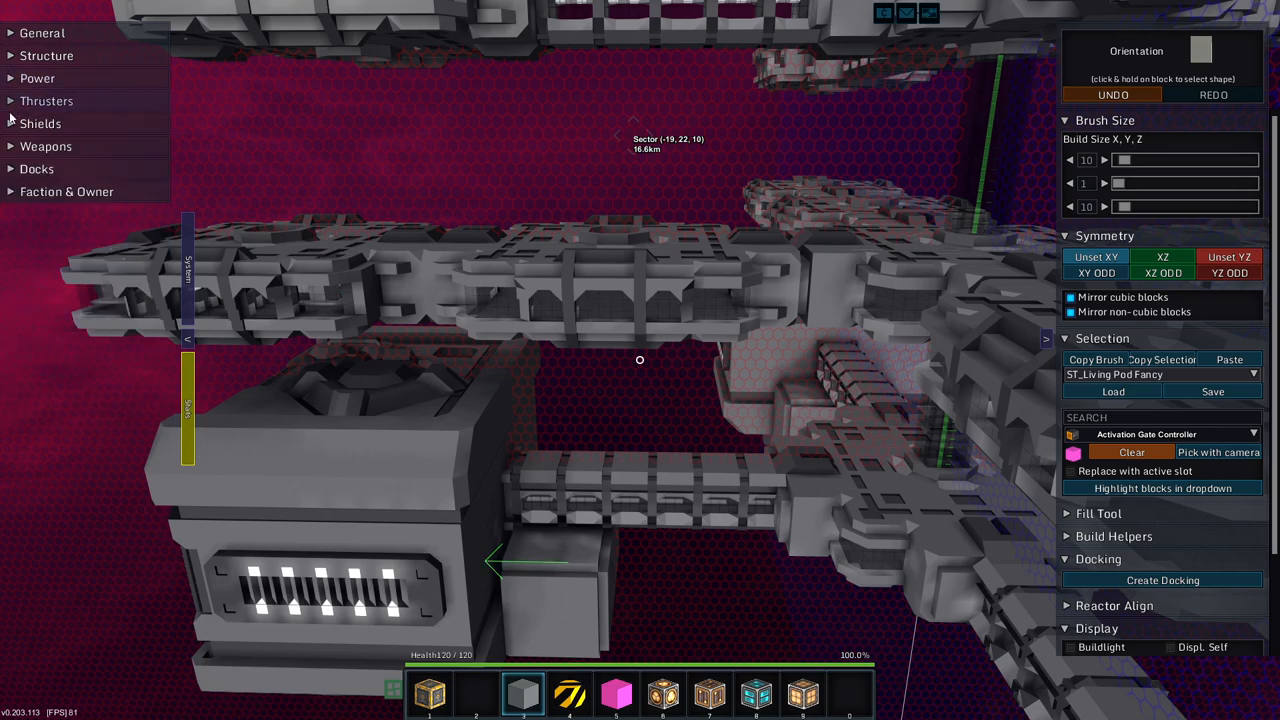
Expand the Shields stats showing one active shield with 475,000 capacity, then bring up the inventory.
{"action": "left_click", "coordinate": [40, 124]}
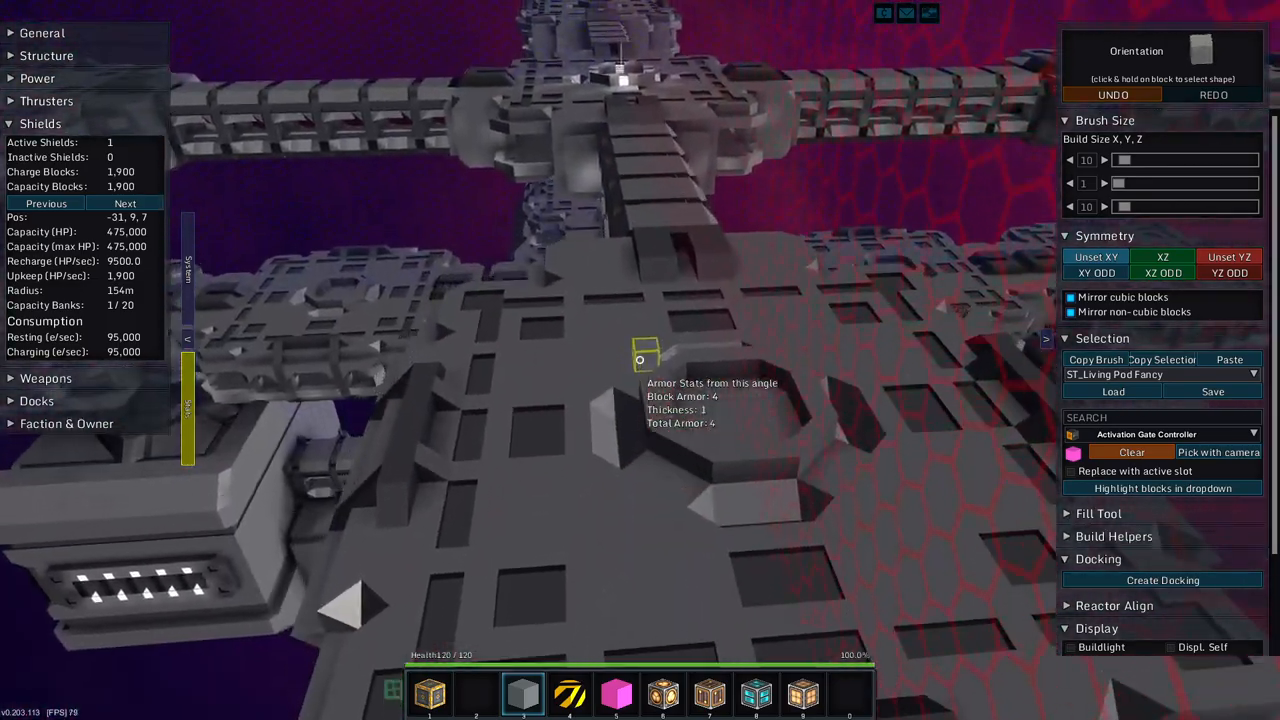
{"action": "key", "text": "i"}
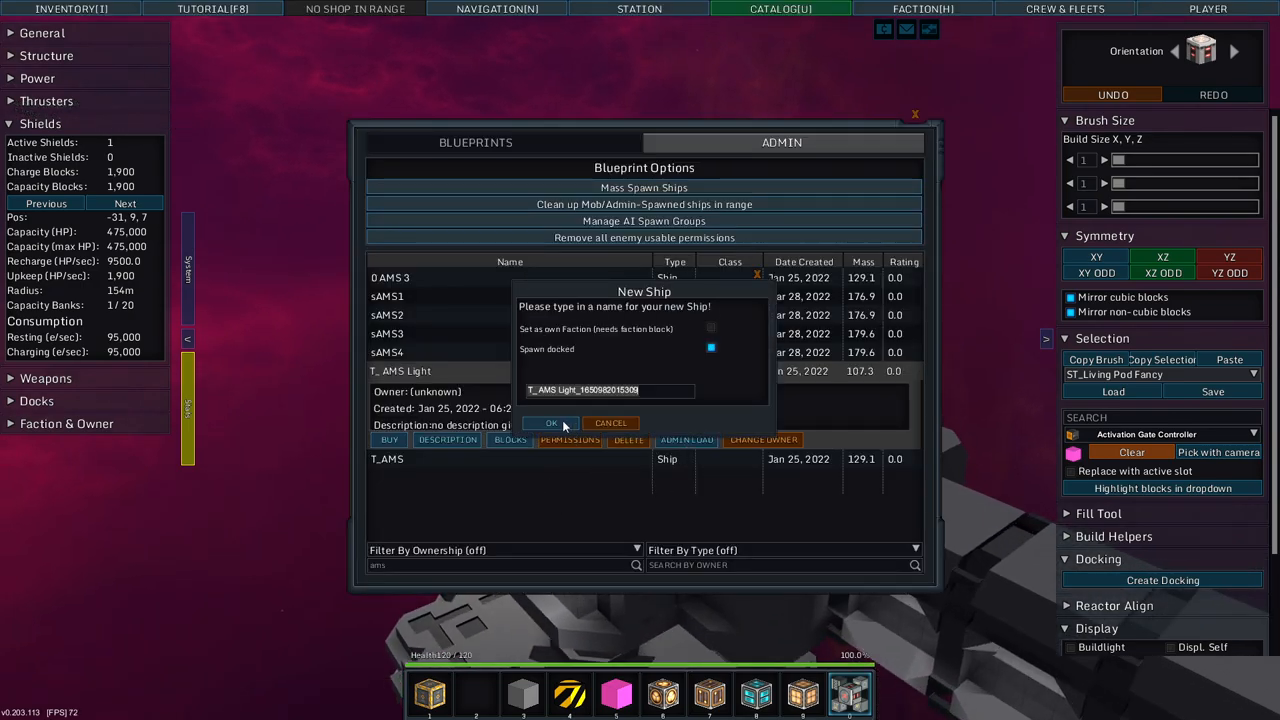
Confirm spawning the named T_AMS Light turret and return to the blueprint catalog.
{"action": "left_click", "coordinate": [550, 422]}
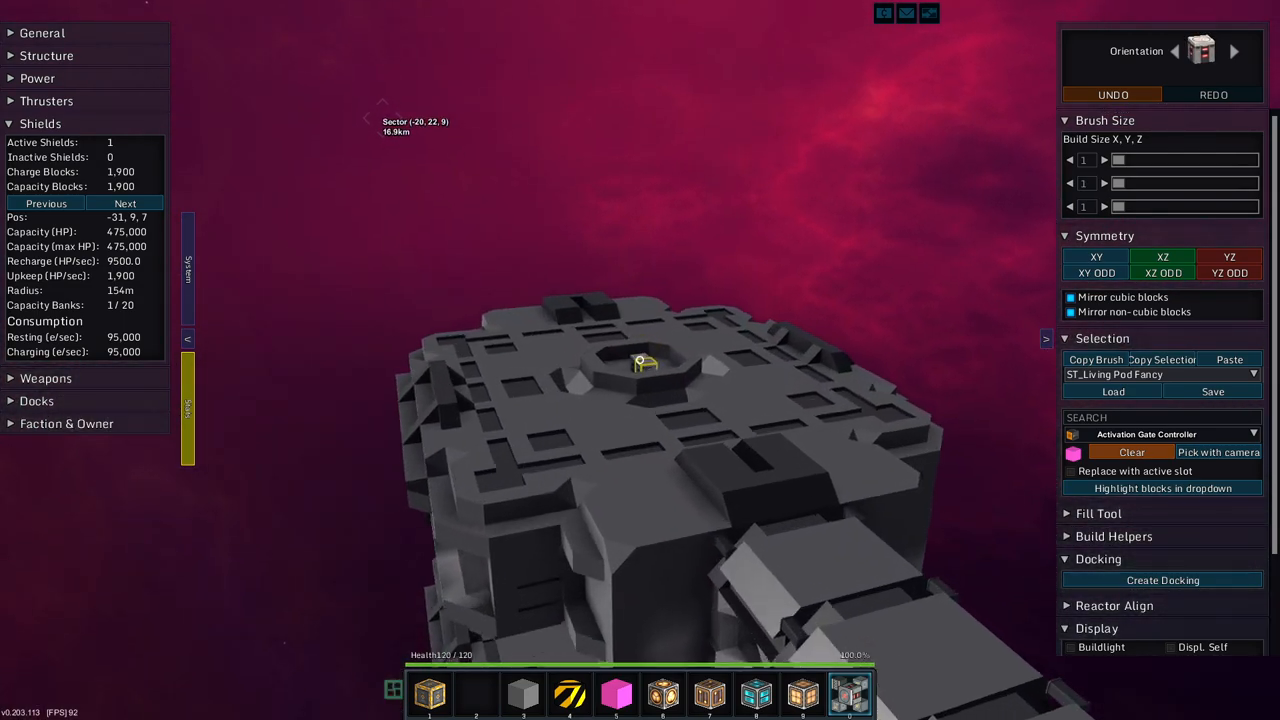
{"action": "key", "text": "u"}
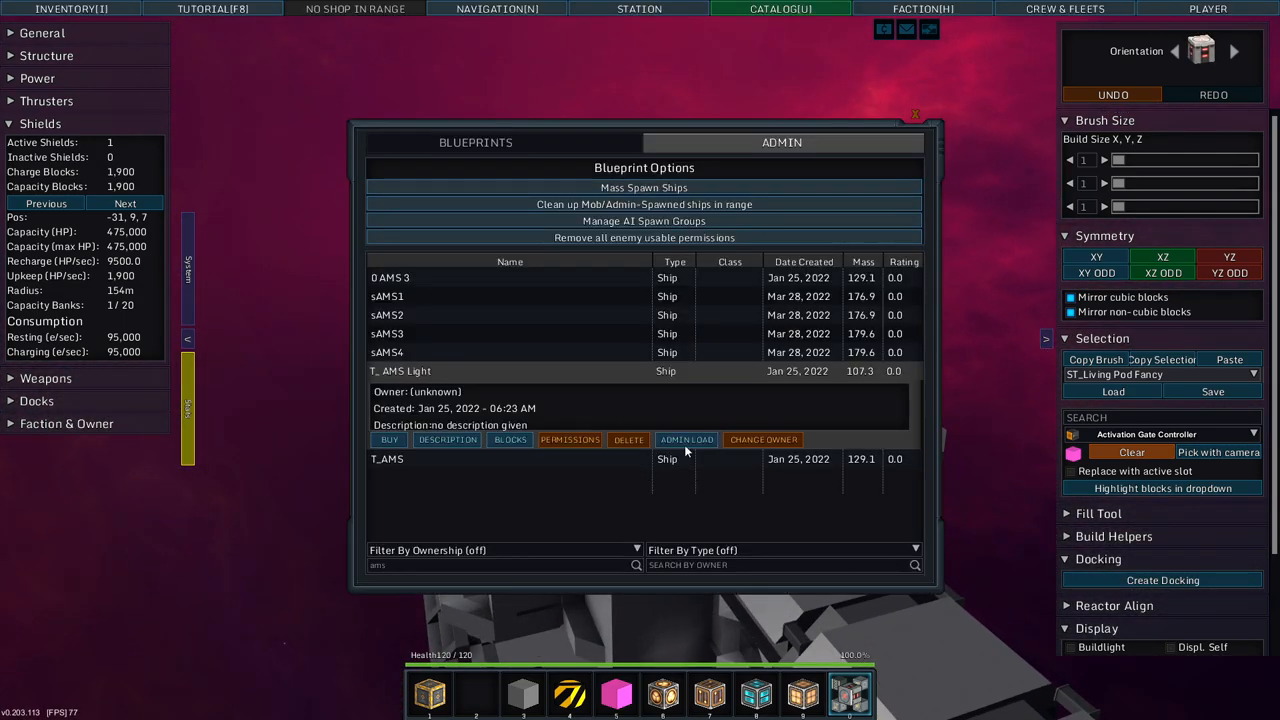